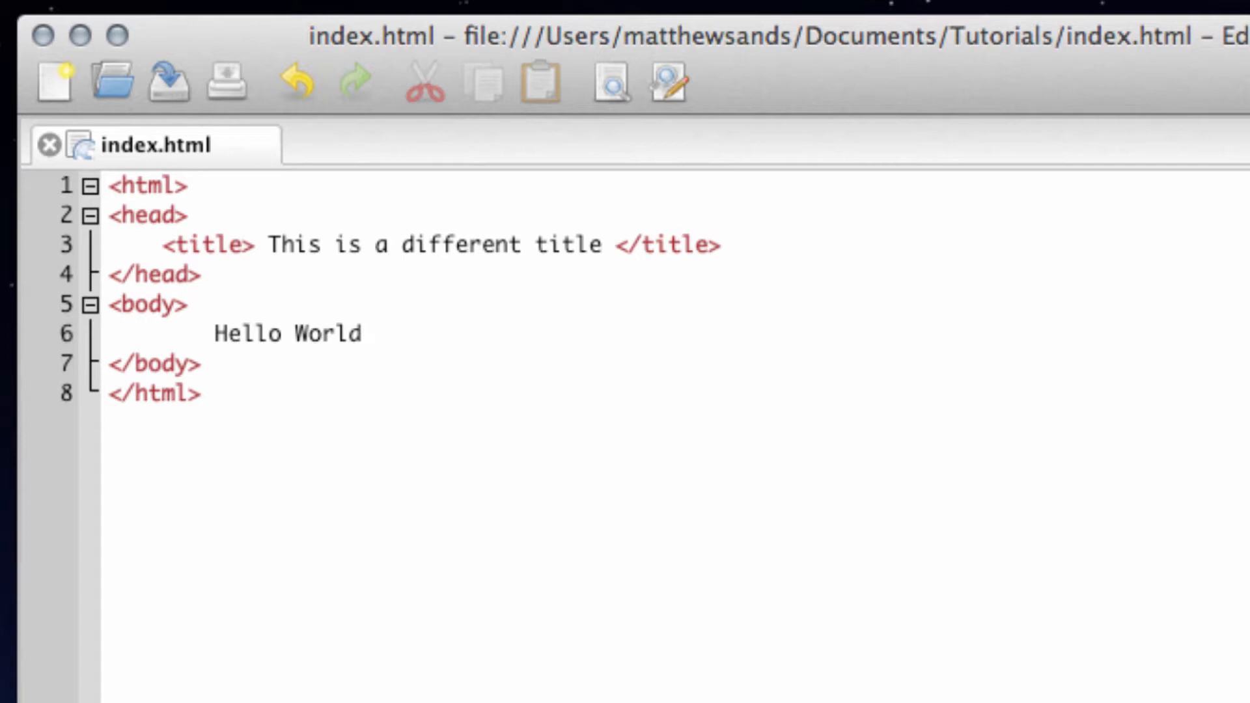
pyautogui.moveTo(392, 386)
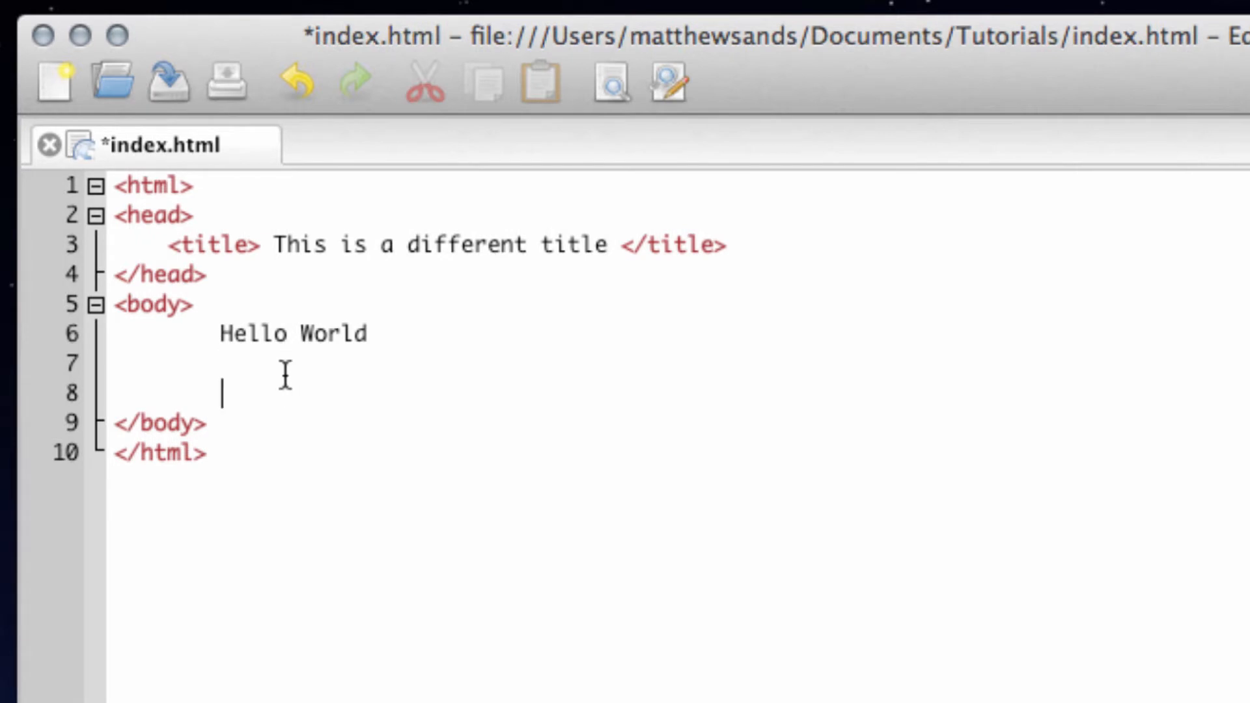
# Add 'Hello Counter!' and 'Hello Universe!' lines beneath 'Hello World!' in the body
pyautogui.write('Hello Counter')
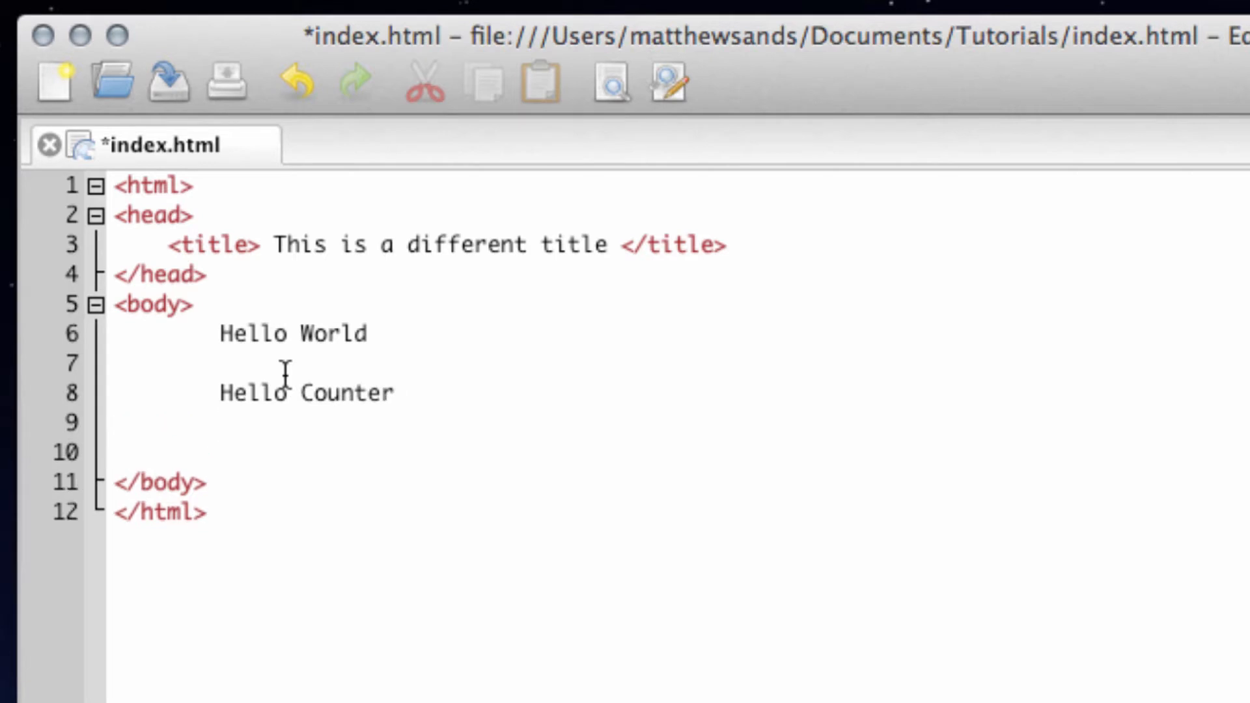
pyautogui.write('Hello Un')
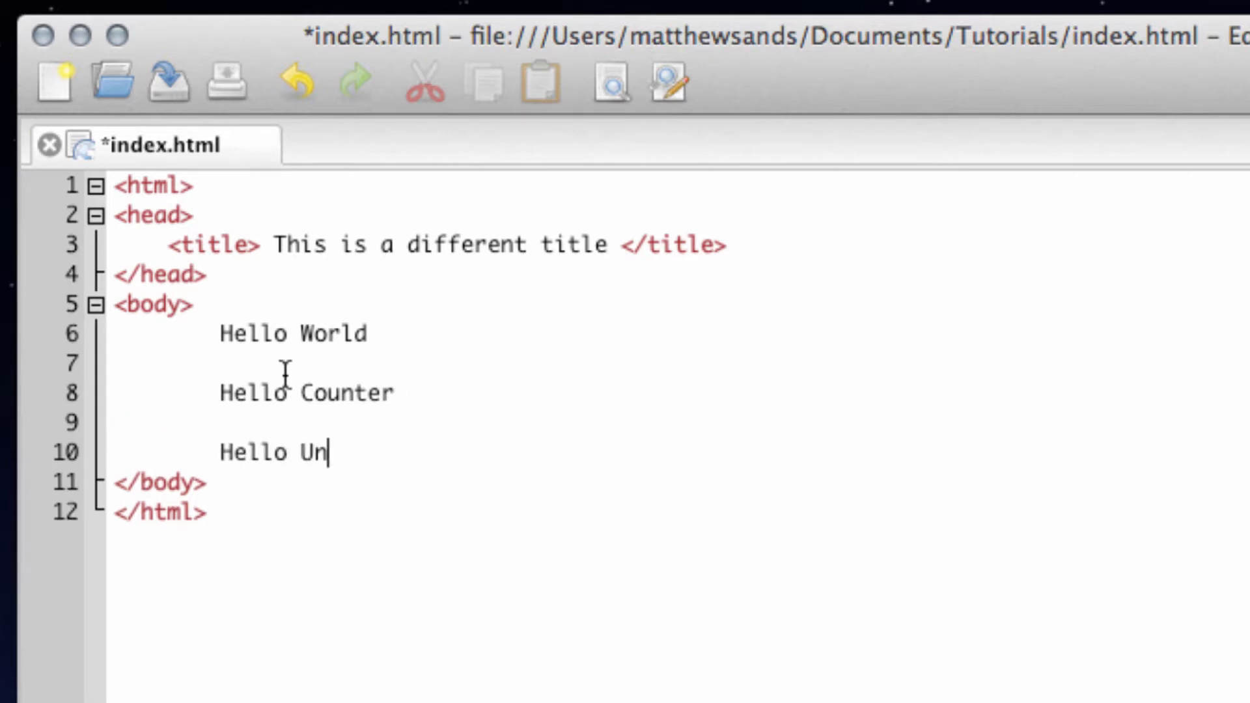
pyautogui.write('iverss')
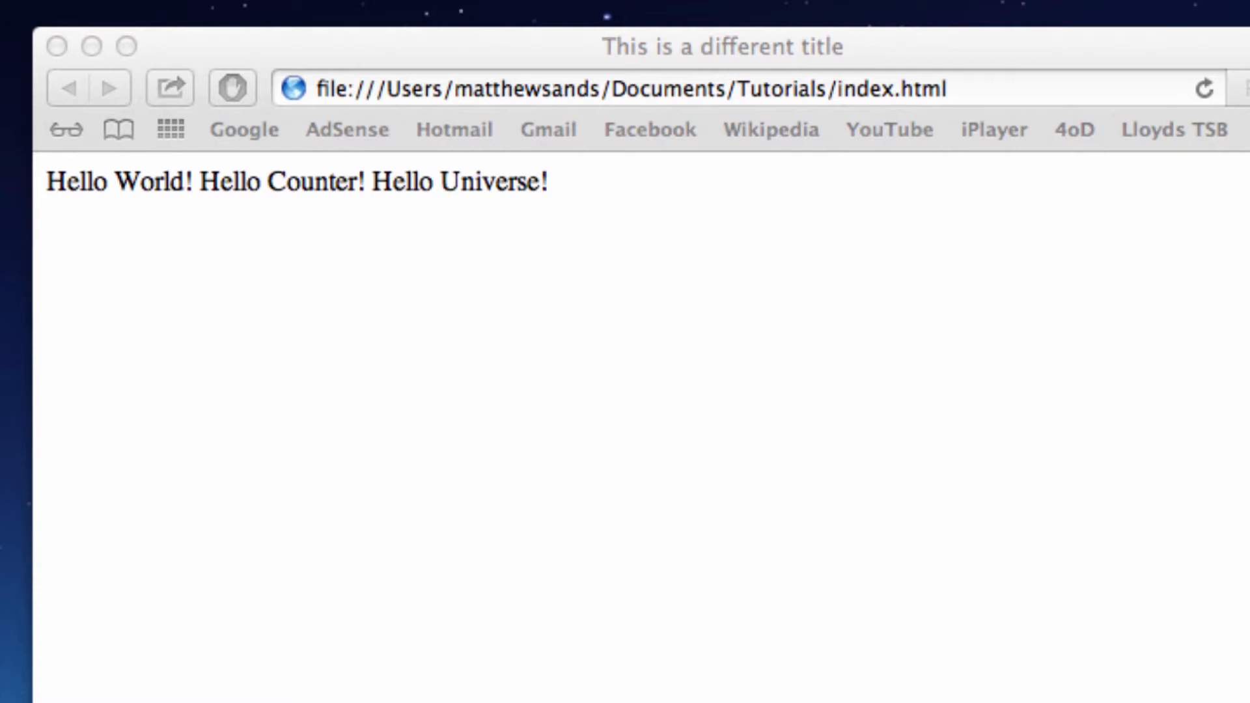
pyautogui.moveTo(119, 211)
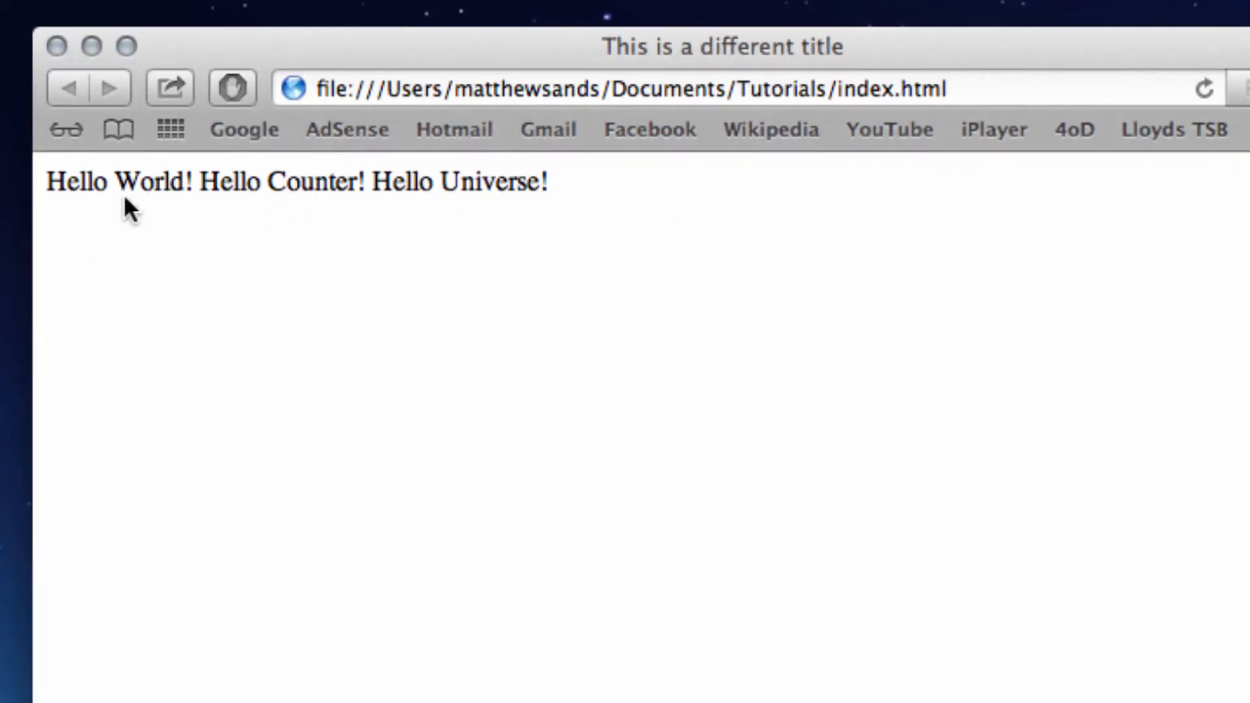
pyautogui.moveTo(415, 248)
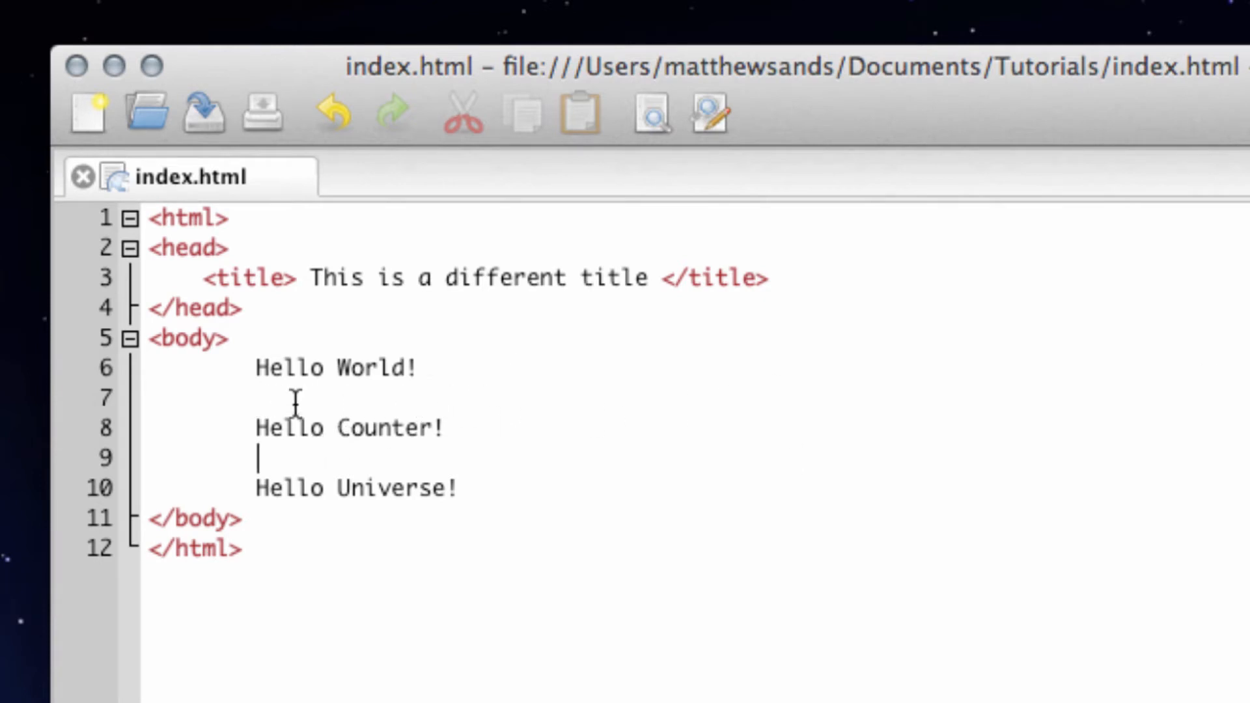
# Insert a </br> tag after 'Hello World!' and select it for reuse
pyautogui.write('</')
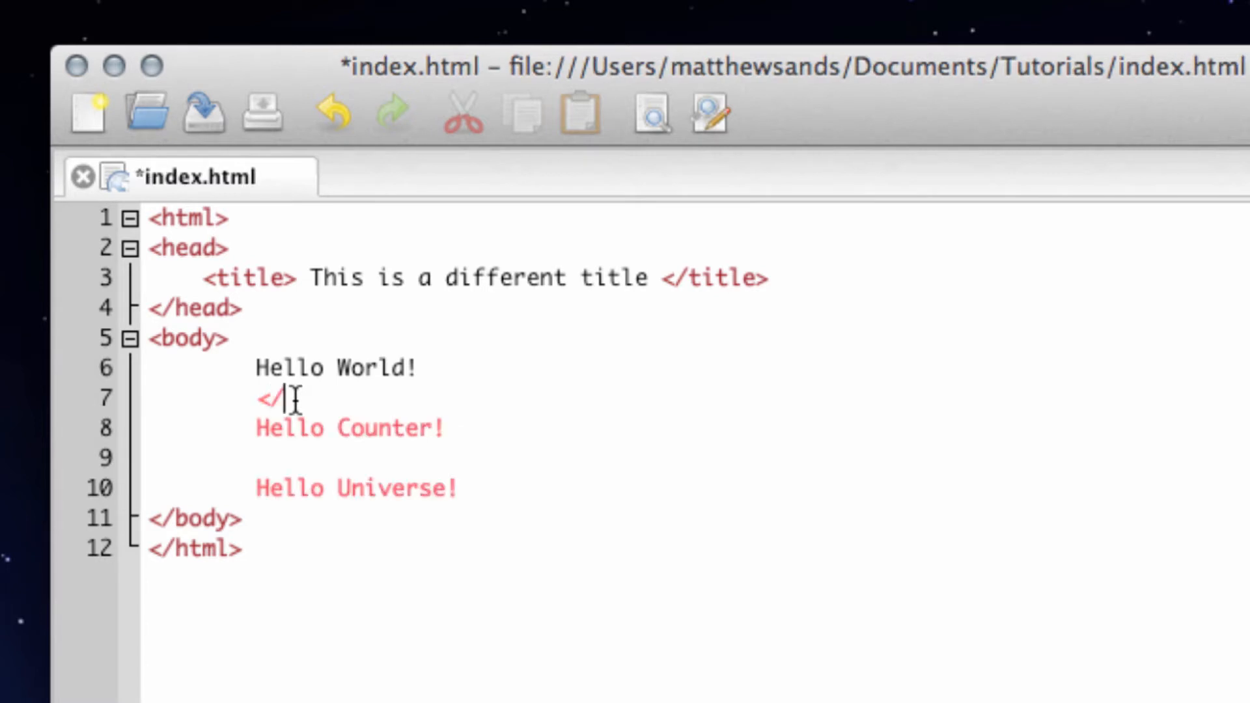
pyautogui.write('br>')
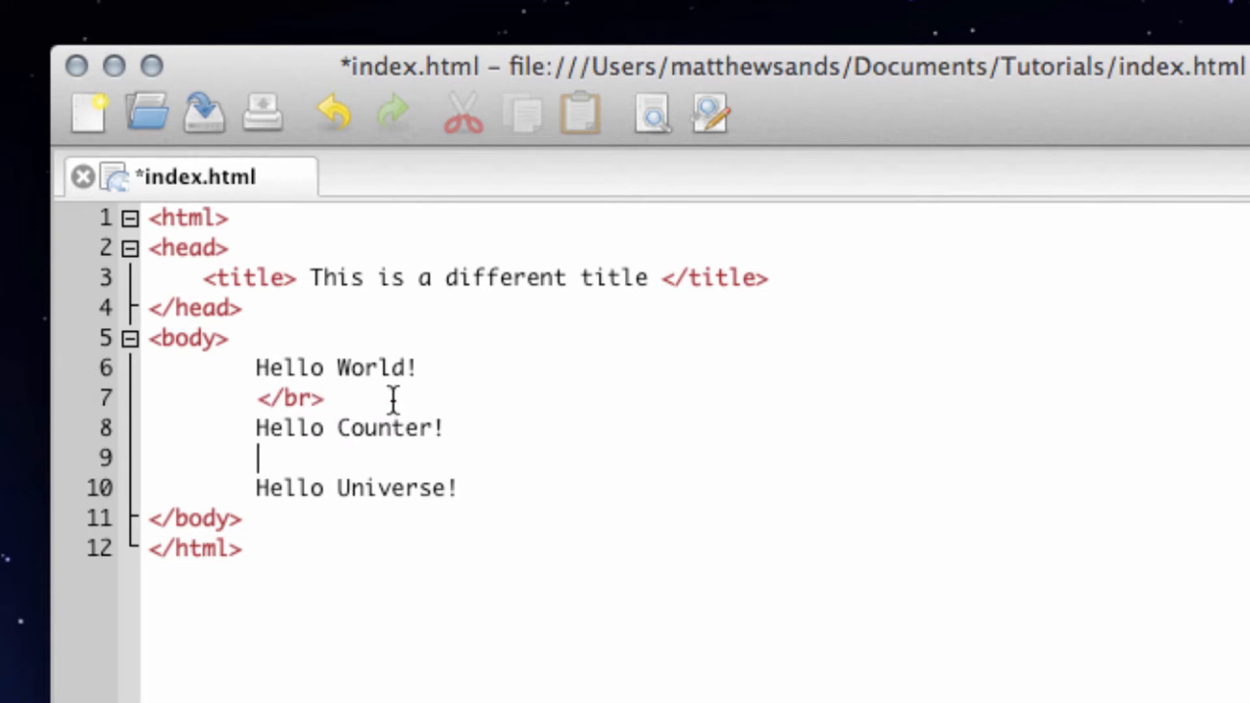
pyautogui.doubleClick(288, 398)
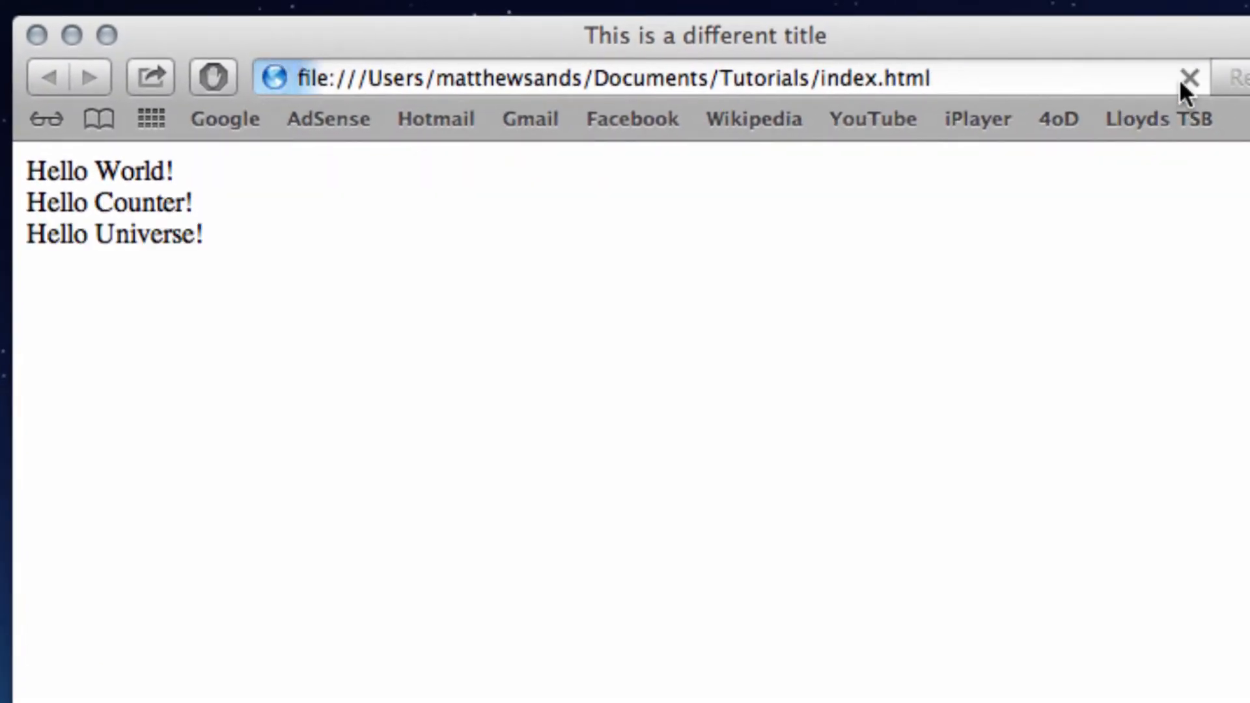
# Reload index.html in Safari to show each greeting on its own line
pyautogui.click(1190, 77)
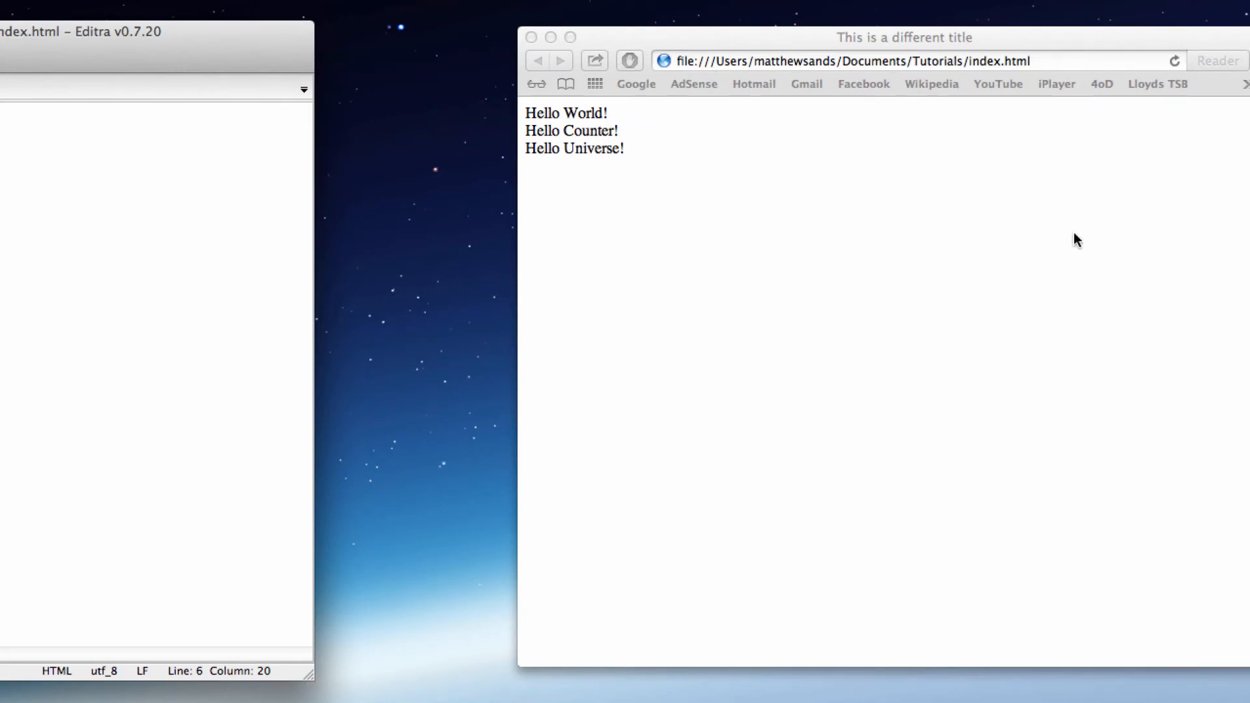
pyautogui.moveTo(623, 439)
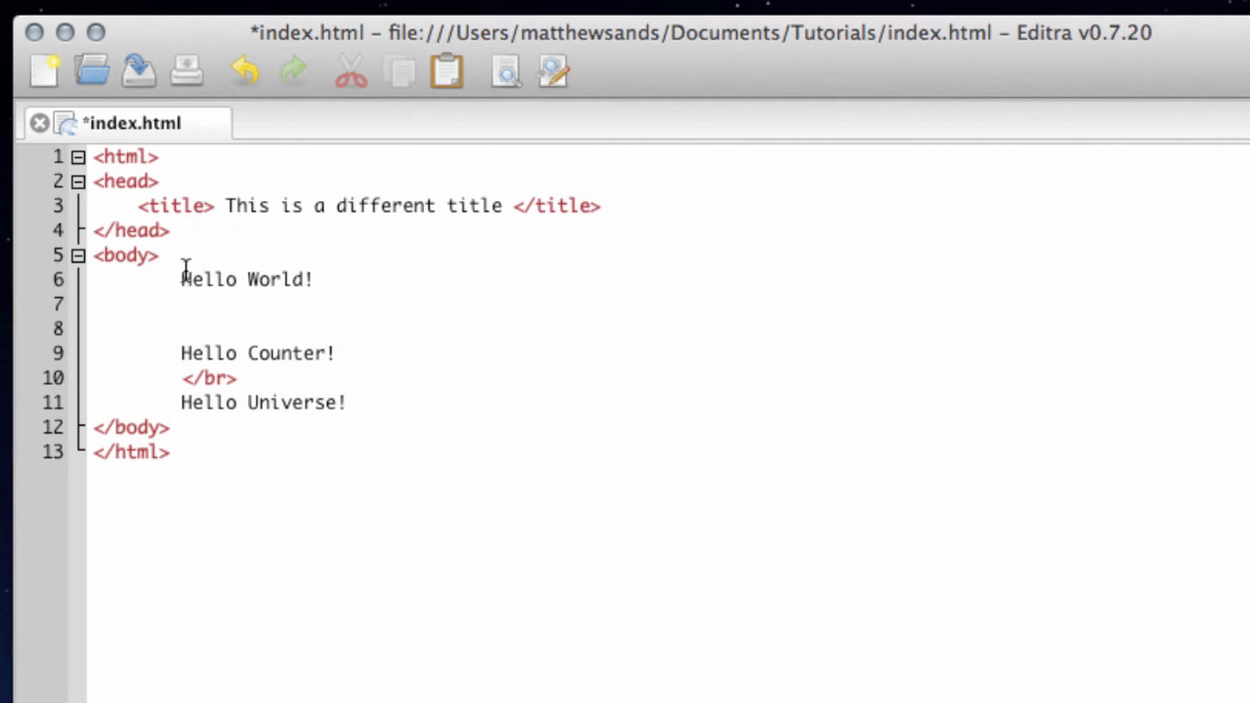
# Wrap each of the three Hello lines in <p></p> tags and save index.html
pyautogui.press('Enter')
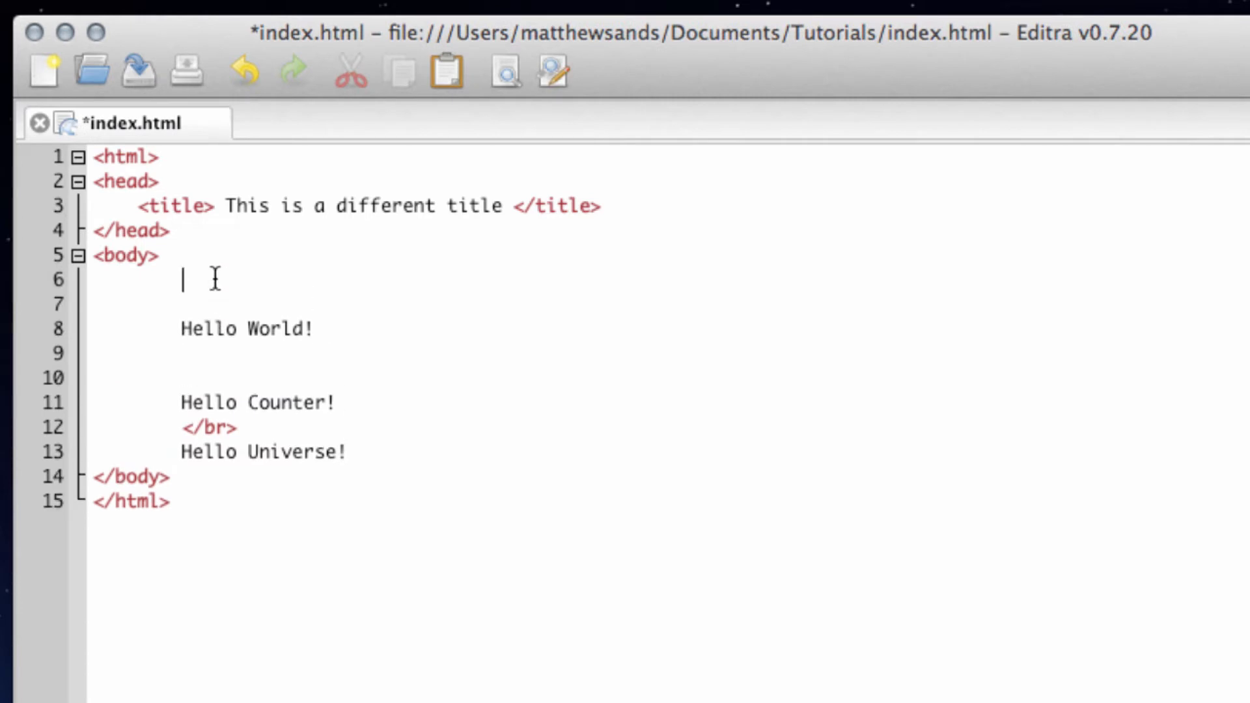
pyautogui.write('<p></p>')
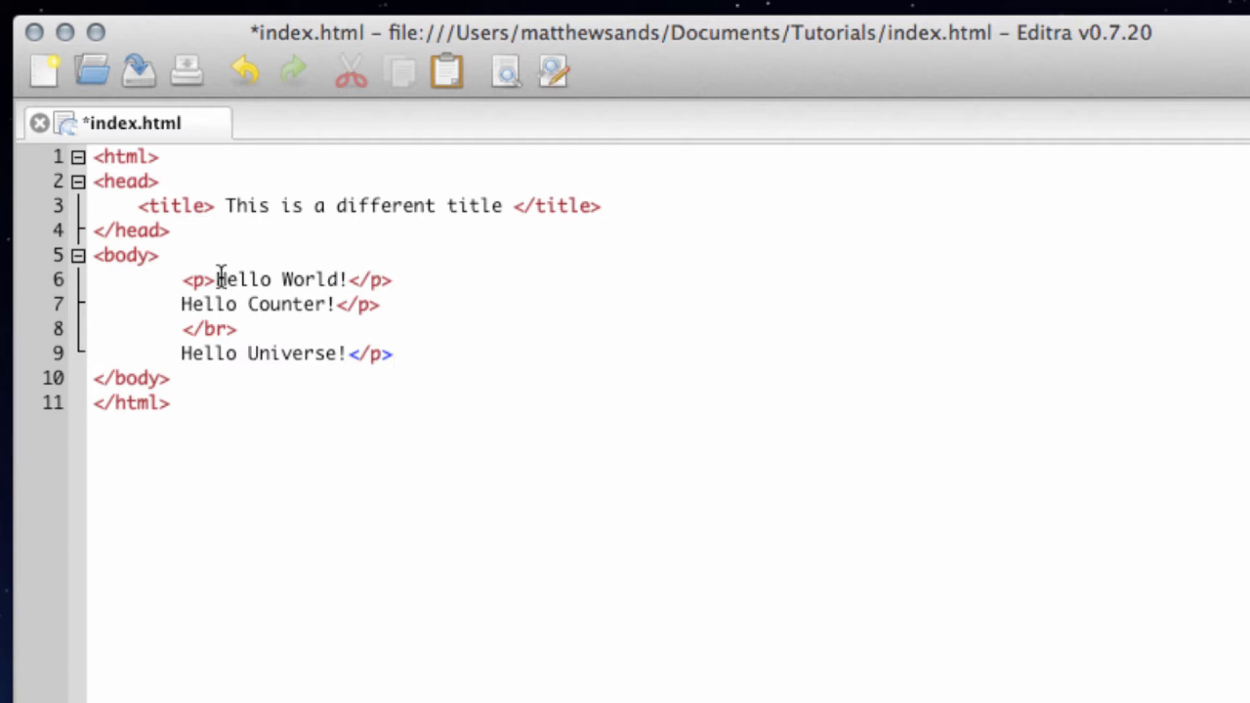
pyautogui.doubleClick(199, 279)
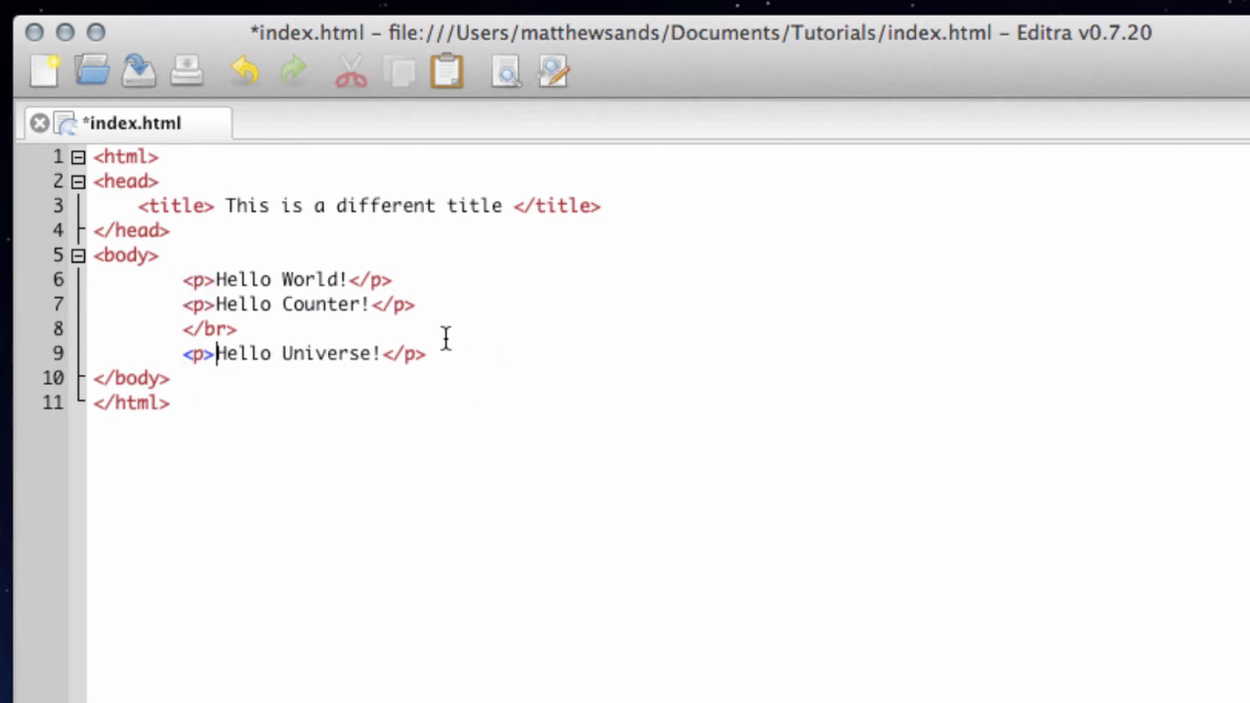
pyautogui.press('Cmd+s')
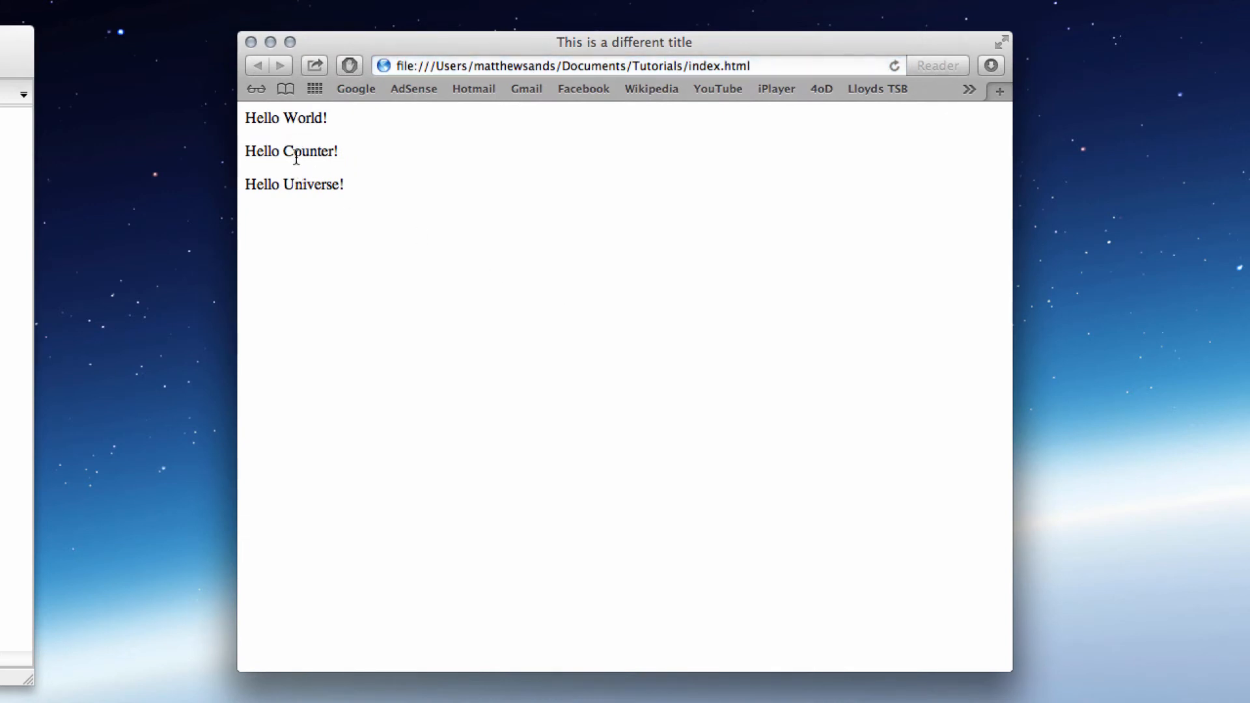
pyautogui.moveTo(354, 187)
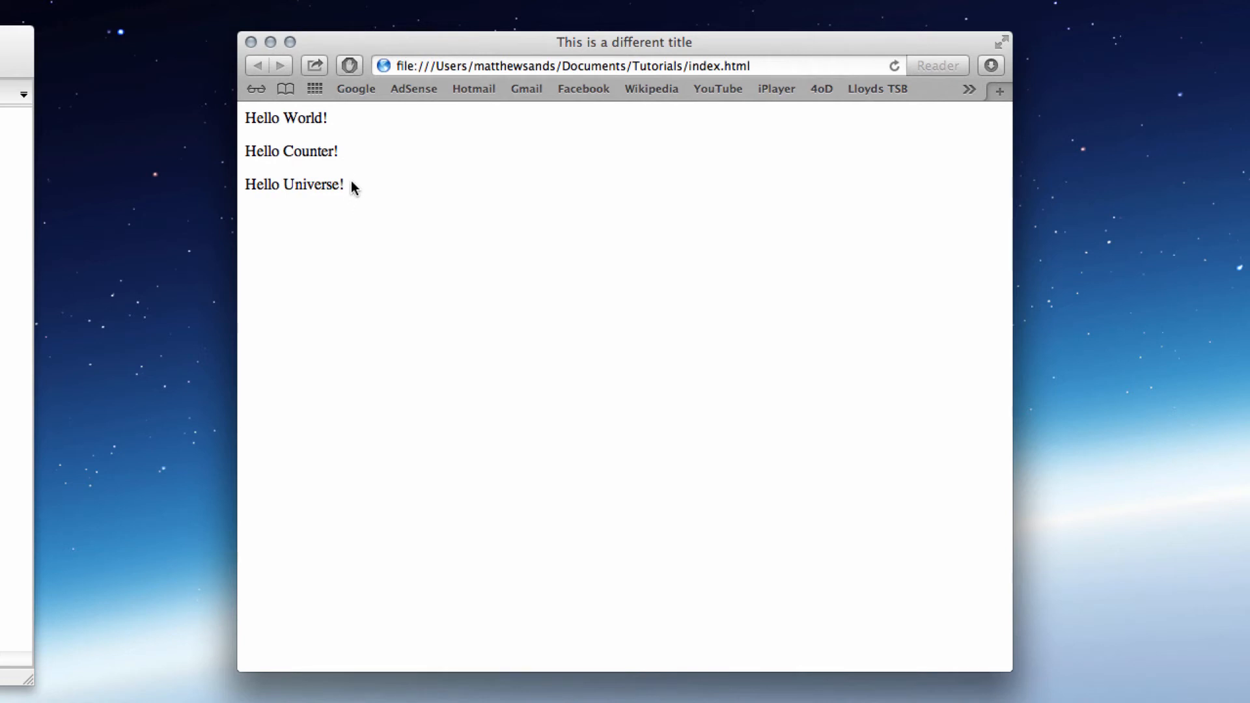
pyautogui.moveTo(378, 164)
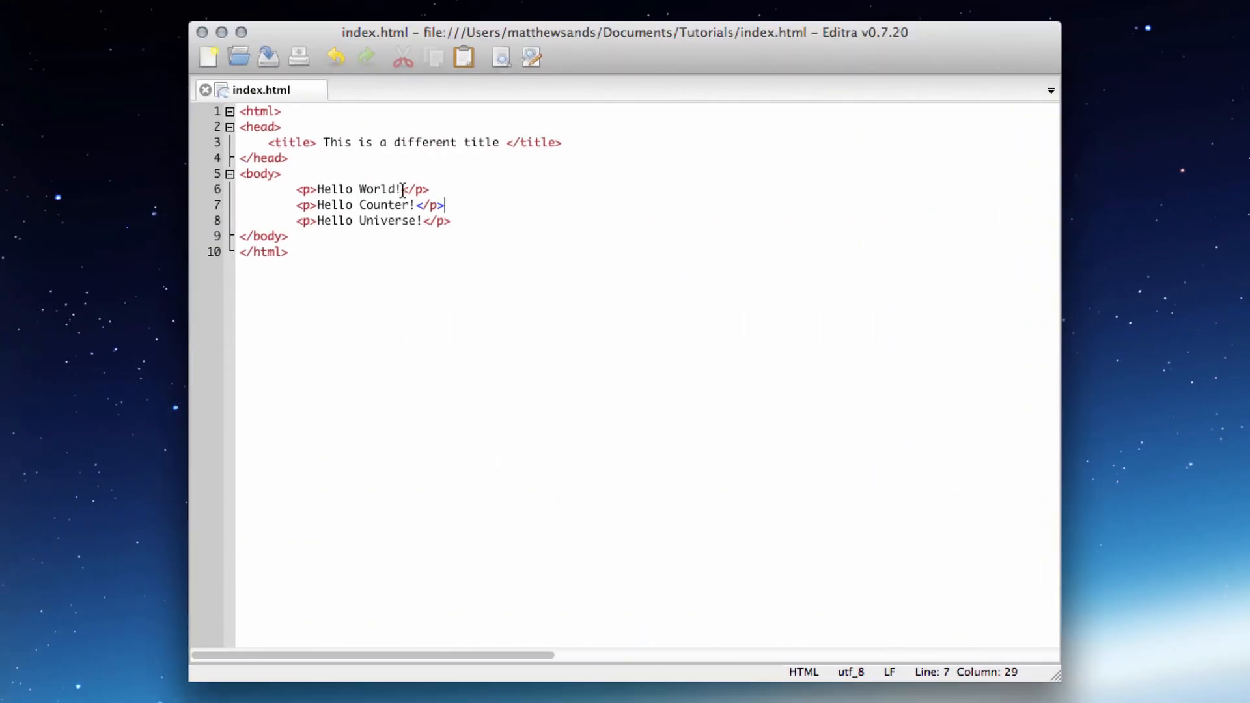
# Fill the first paragraph after 'Hello World!' with long gibberish filler text
pyautogui.write('hdfsuhfiudshf')
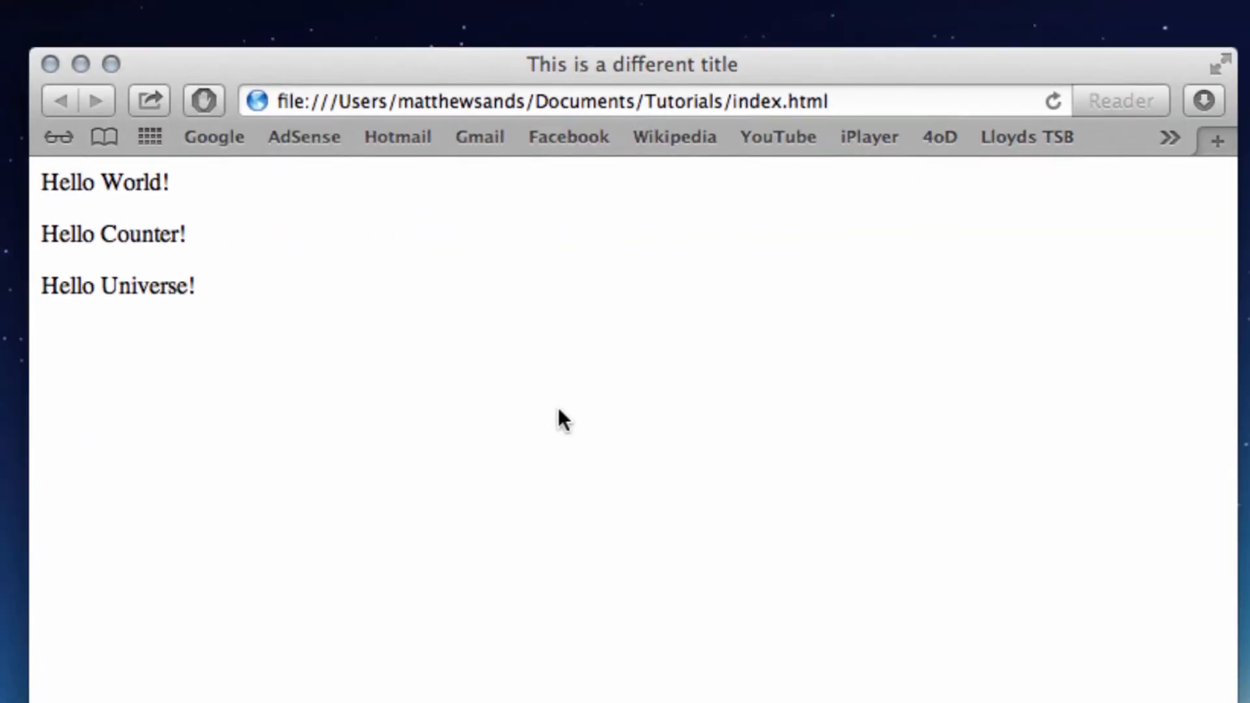
pyautogui.write('hdfsuhfiudshfhsdhjvkhsdj hvusdh vjdhuiv hdbvj wvbw vh qucquhu dwbf hbui hvhu vwi viuwhb viuwe bviw bviw b')
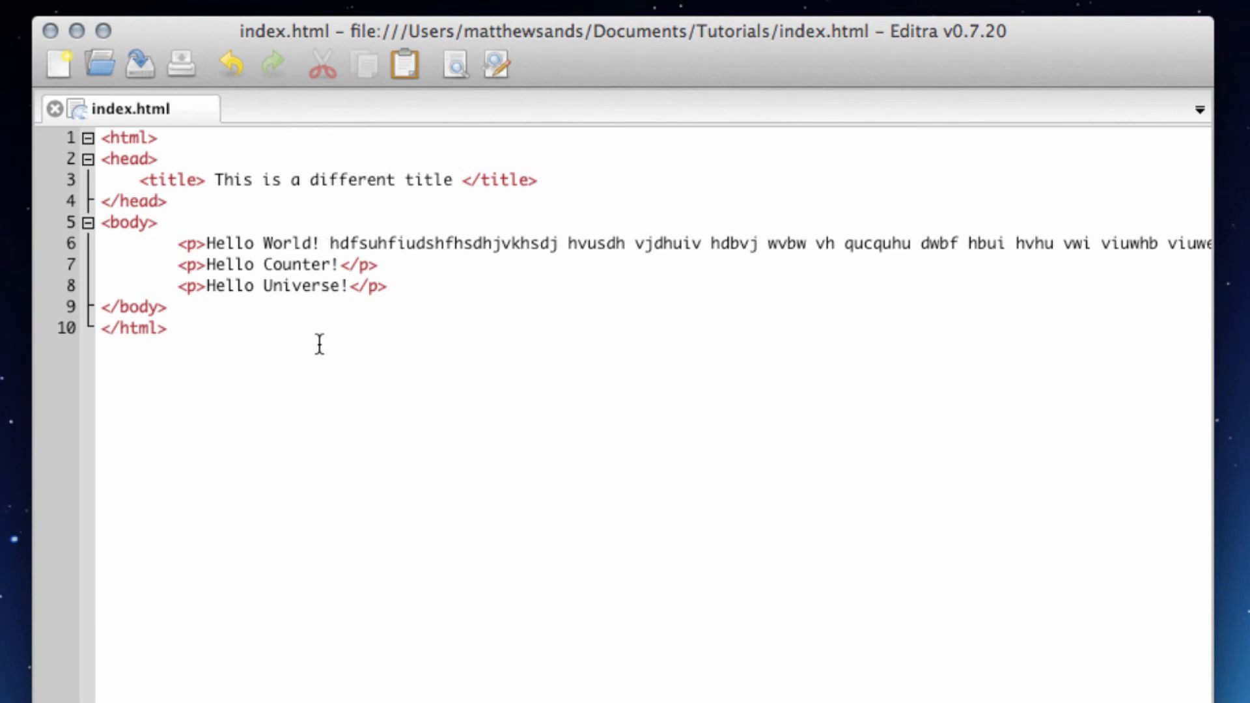
# Insert a </br> tag after 'Hello World!' so the gibberish starts on a new line
pyautogui.write('<')
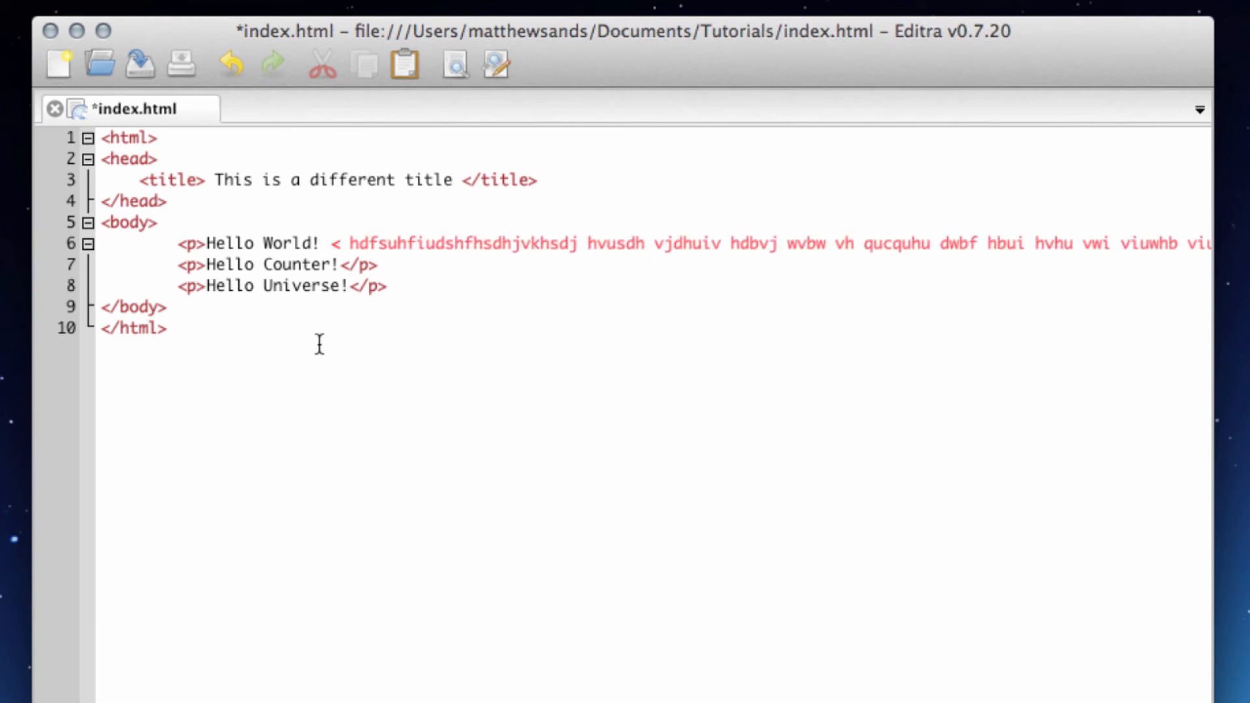
pyautogui.write('/br>')
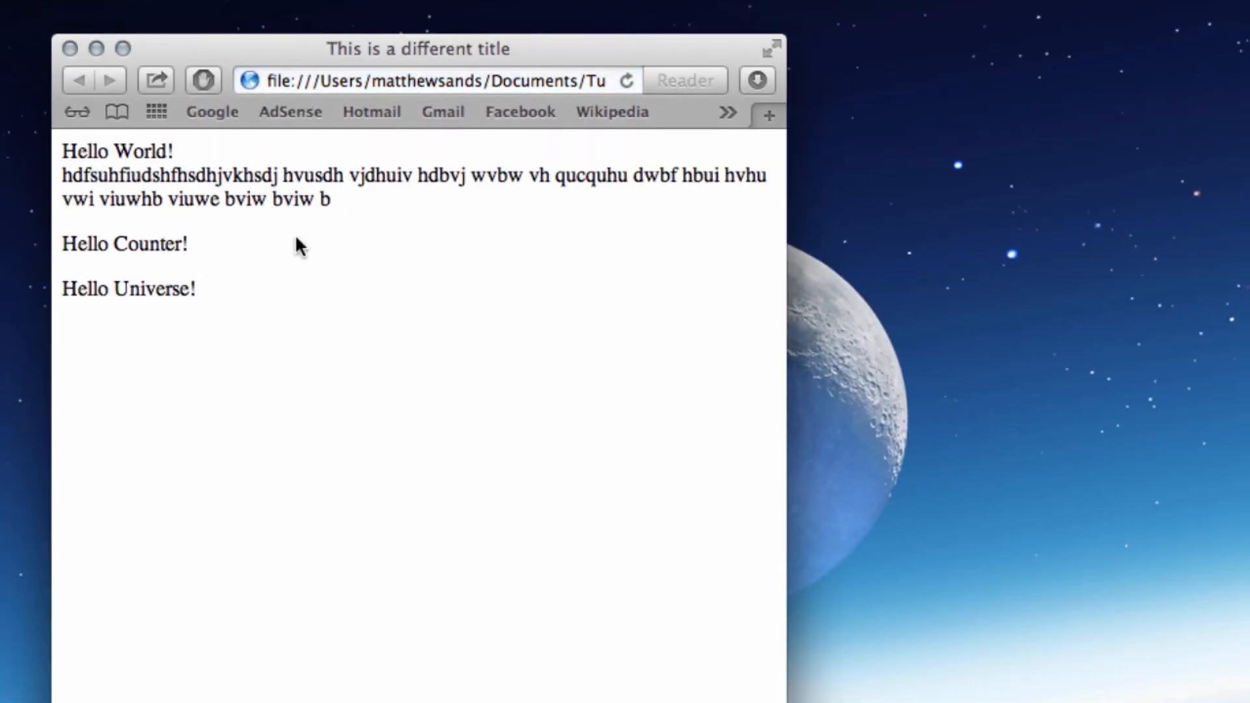
pyautogui.moveTo(202, 165)
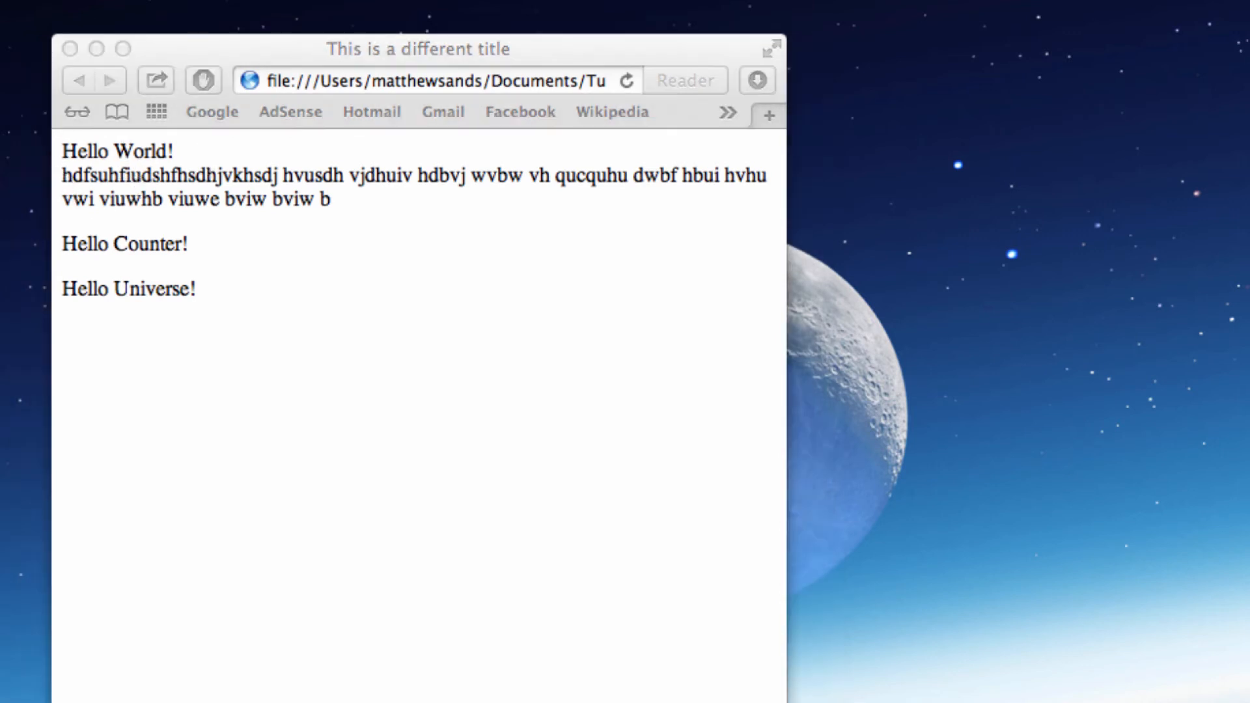
pyautogui.moveTo(375, 234)
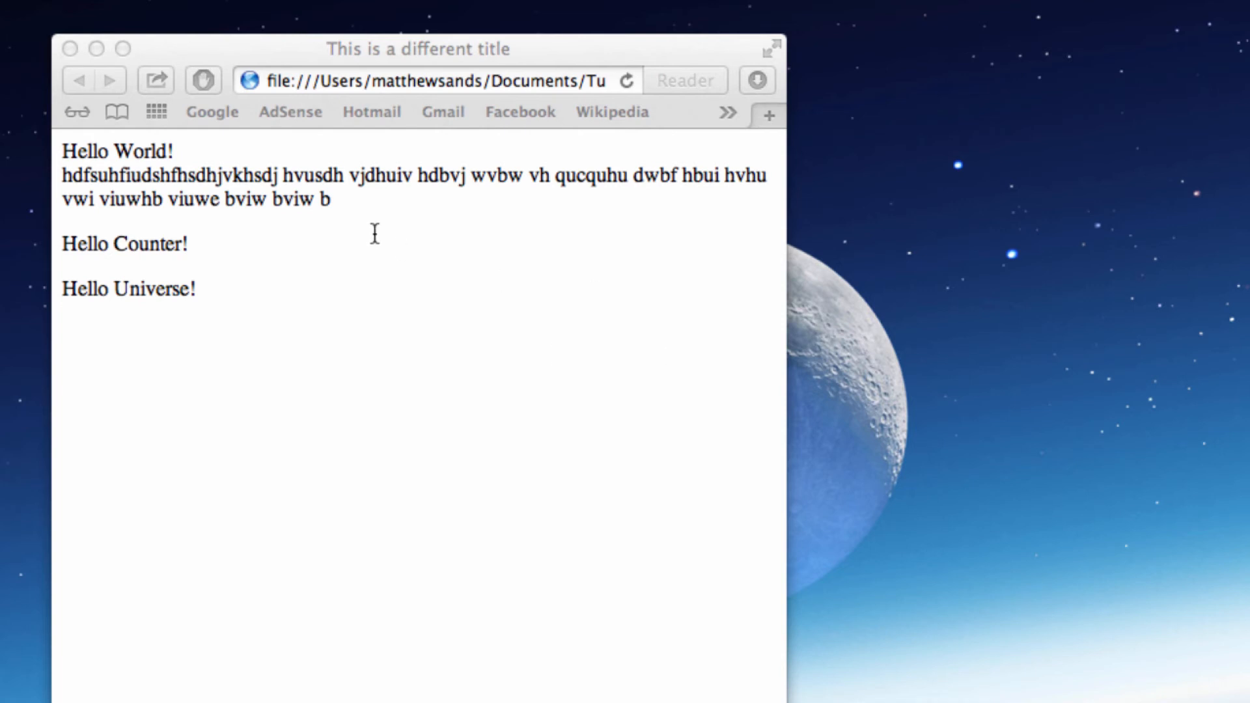
pyautogui.moveTo(112, 198)
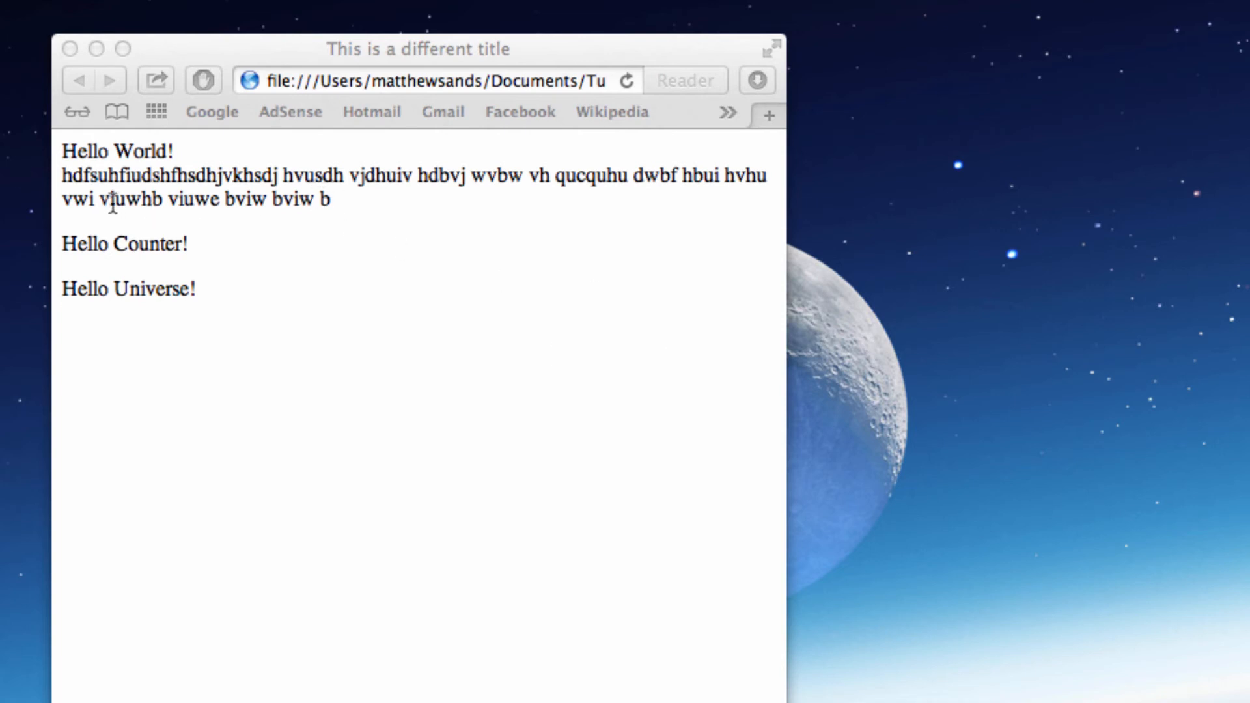
pyautogui.moveTo(218, 228)
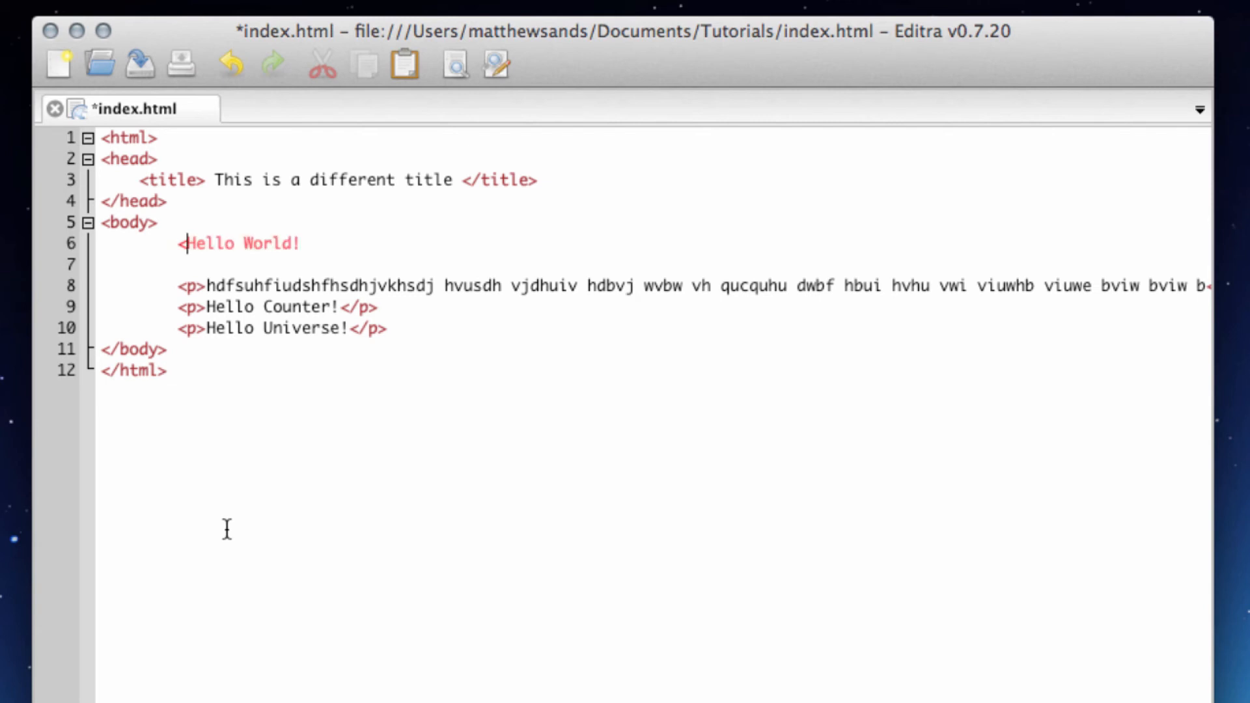
# Wrap 'Hello World!' in <h1></h1> tags as a top-level heading and save the page
pyautogui.write('h1')
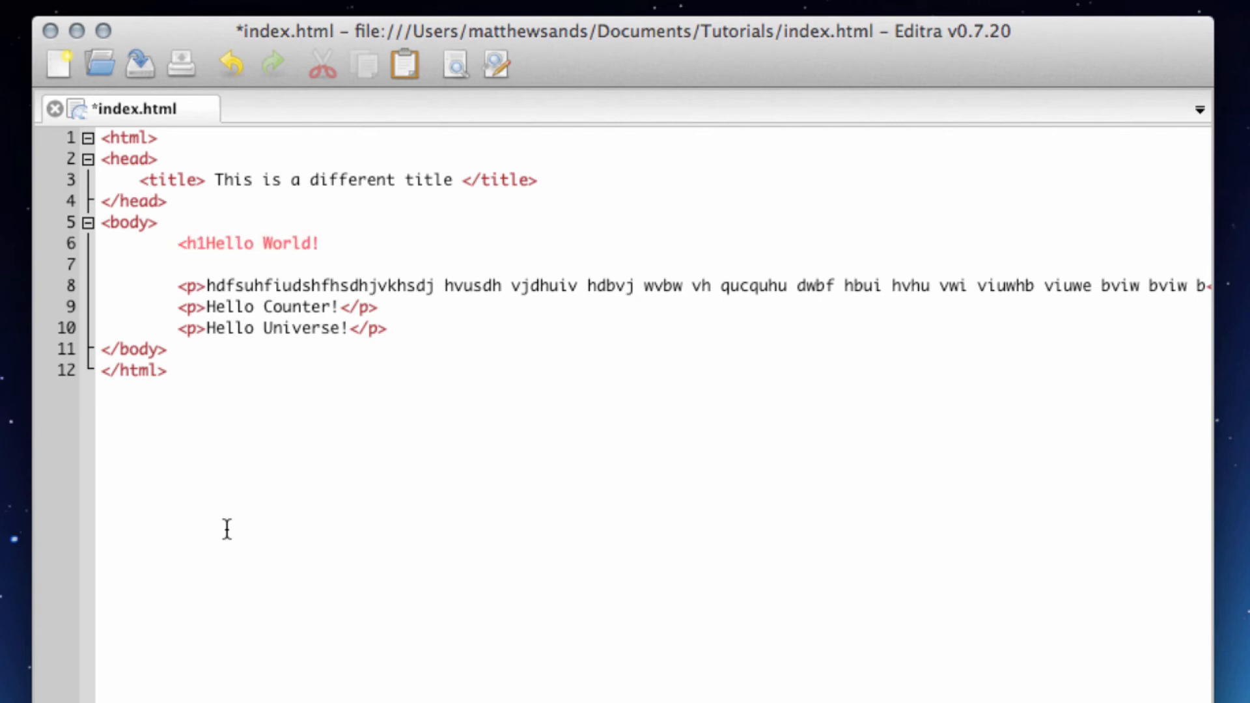
pyautogui.write('>')
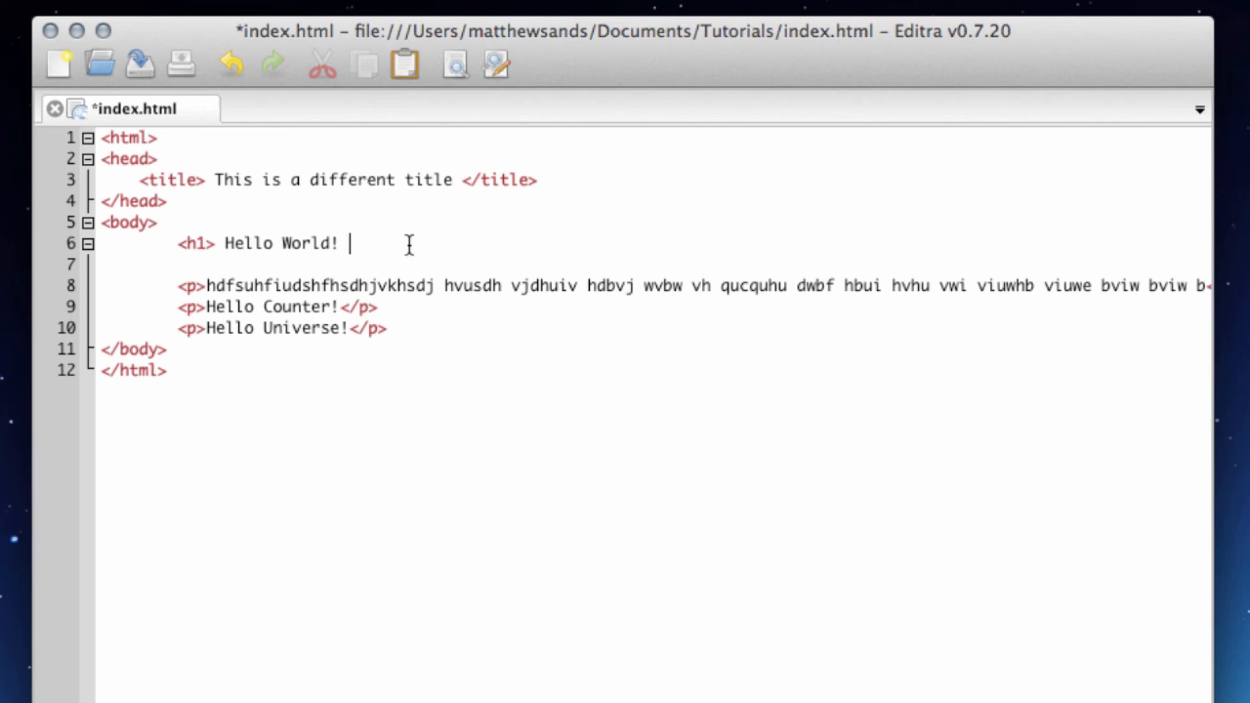
pyautogui.write('<')
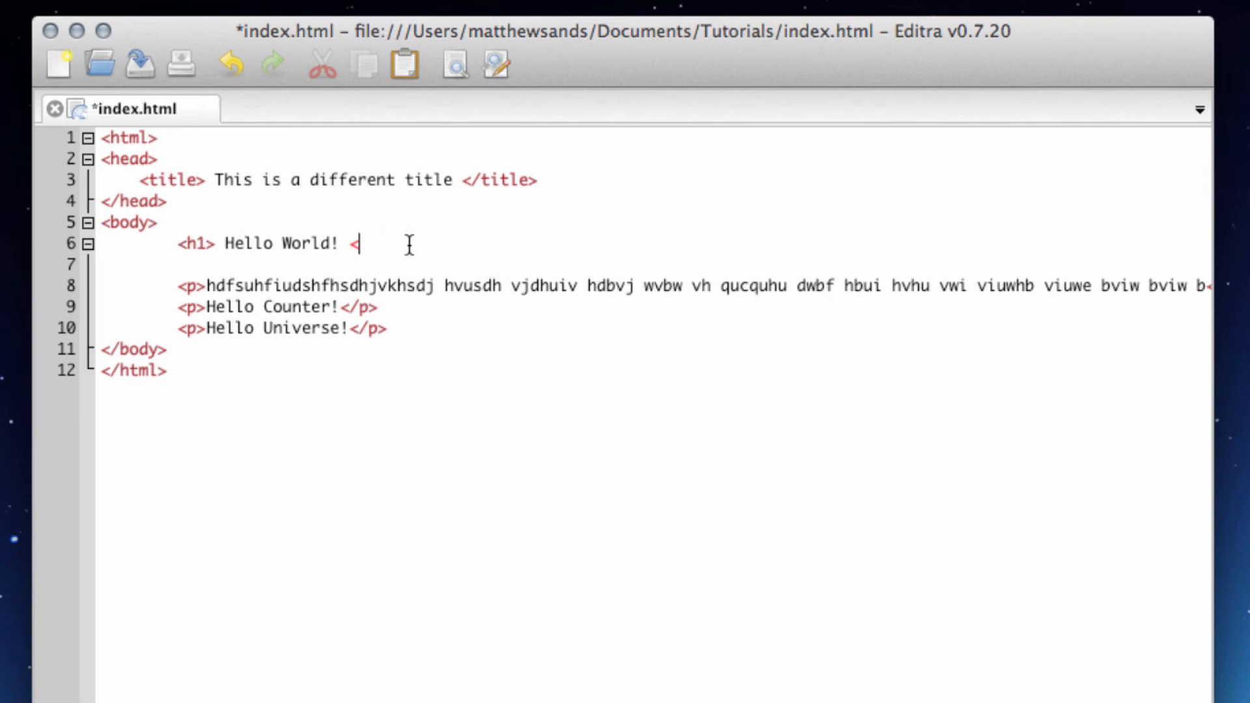
pyautogui.write('/h1>')
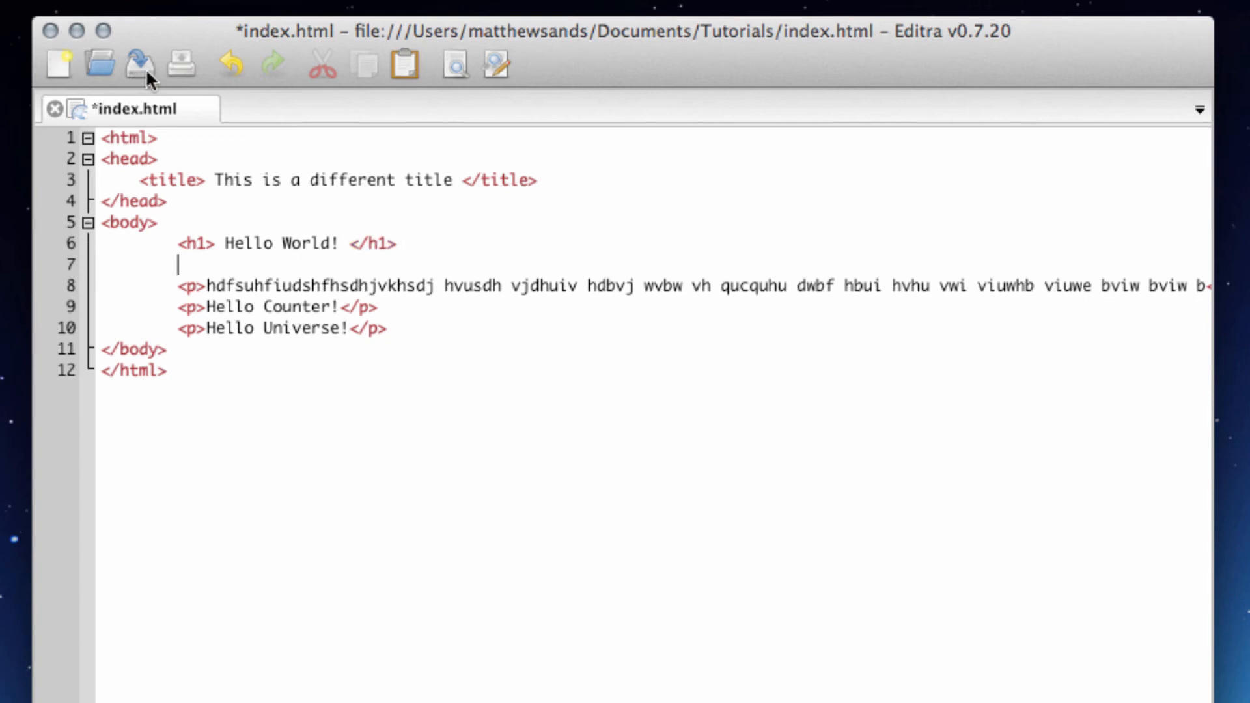
pyautogui.click(138, 63)
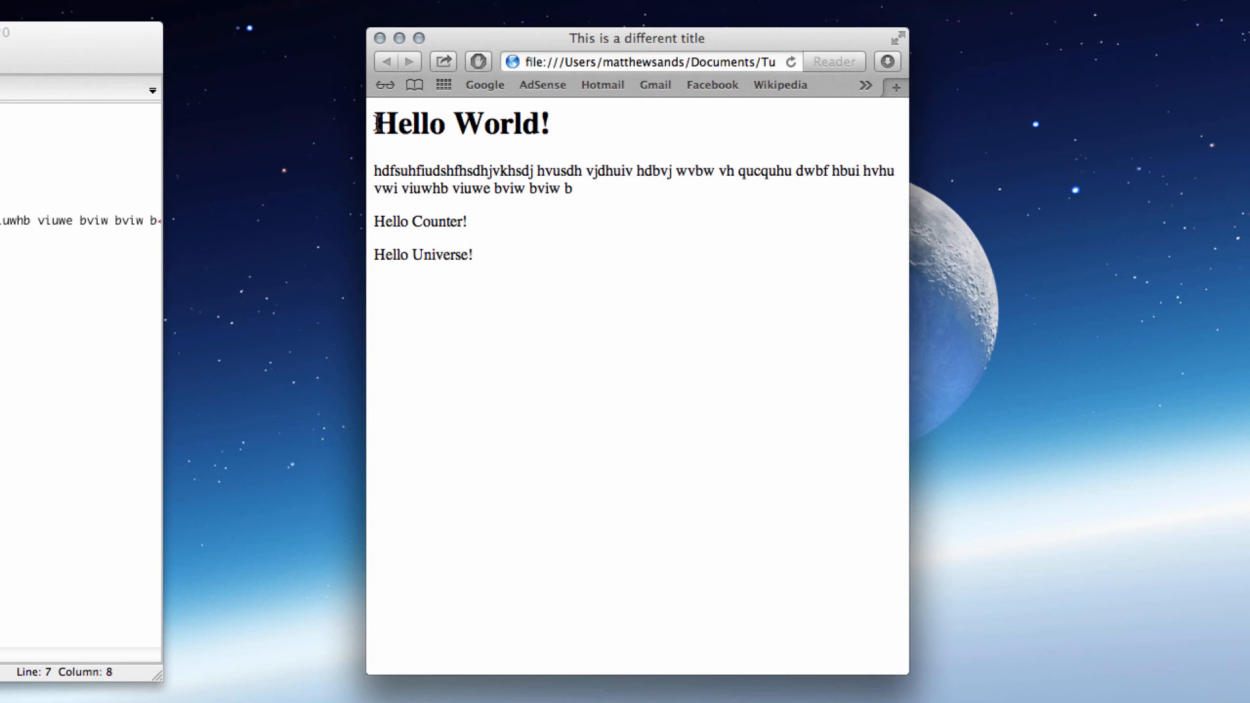
pyautogui.moveTo(493, 148)
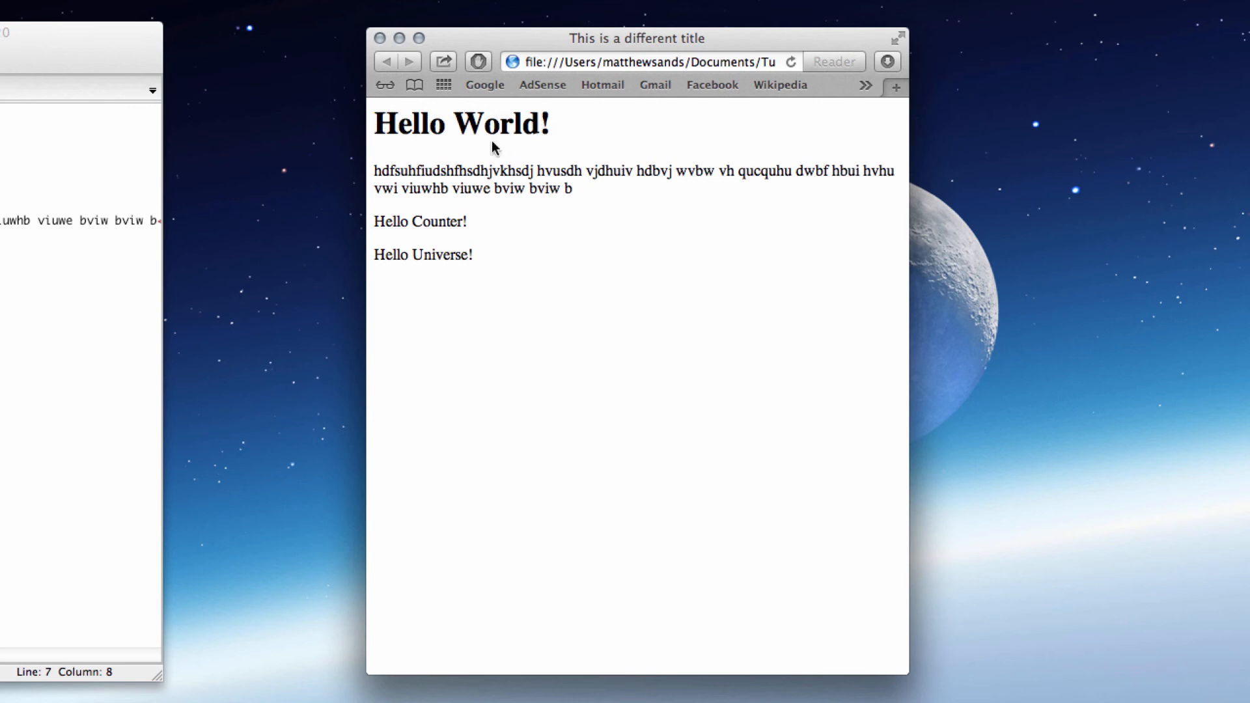
pyautogui.moveTo(519, 142)
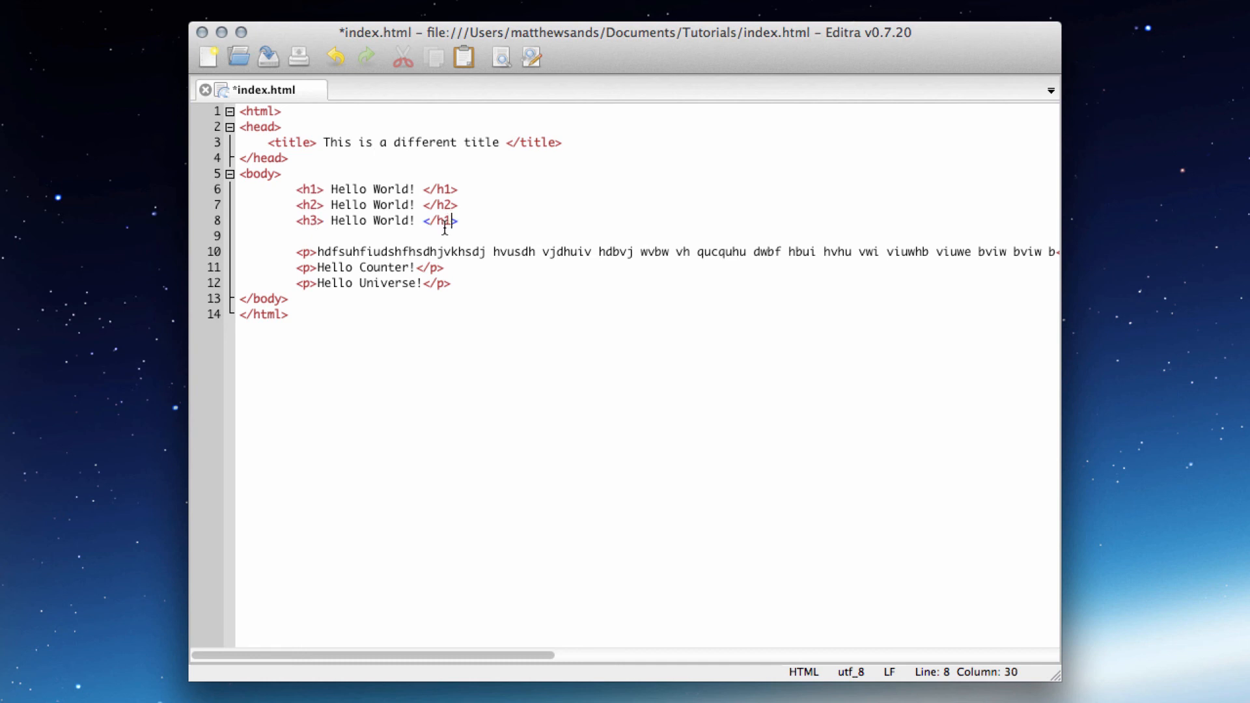
# Add <h2> and <h3> 'Hello World!' heading lines under the h1 line
pyautogui.click(263, 58)
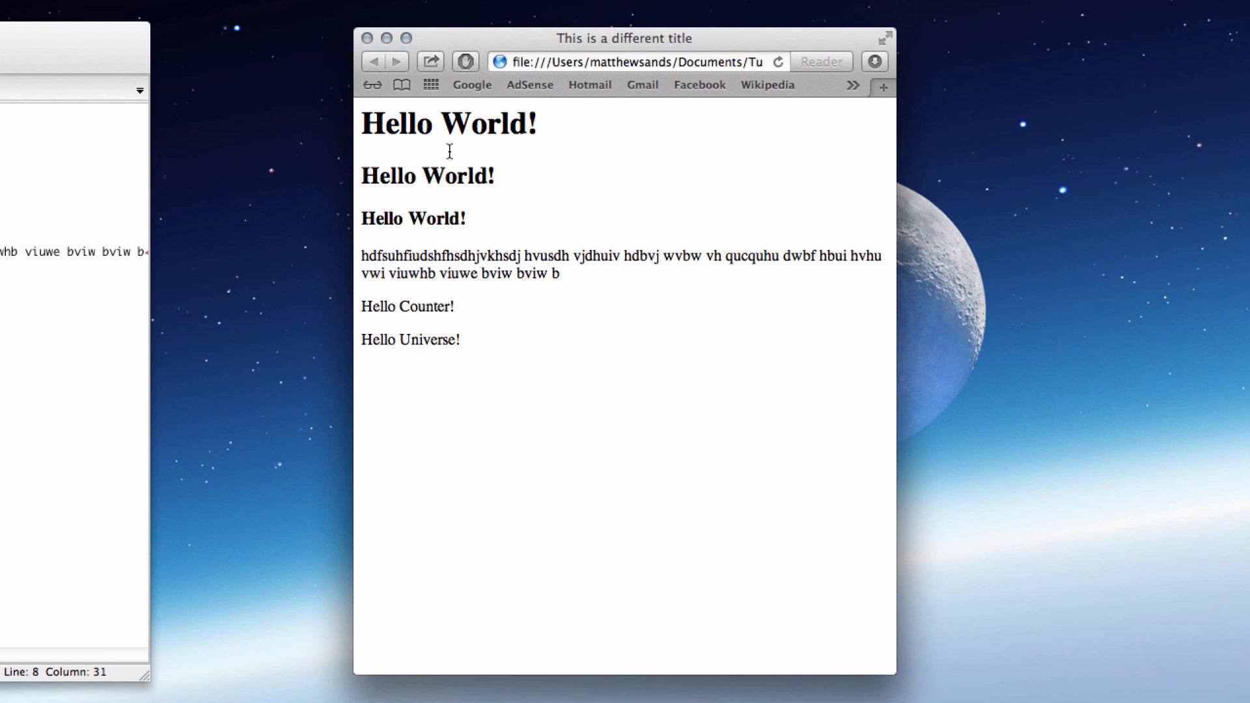
pyautogui.moveTo(430, 194)
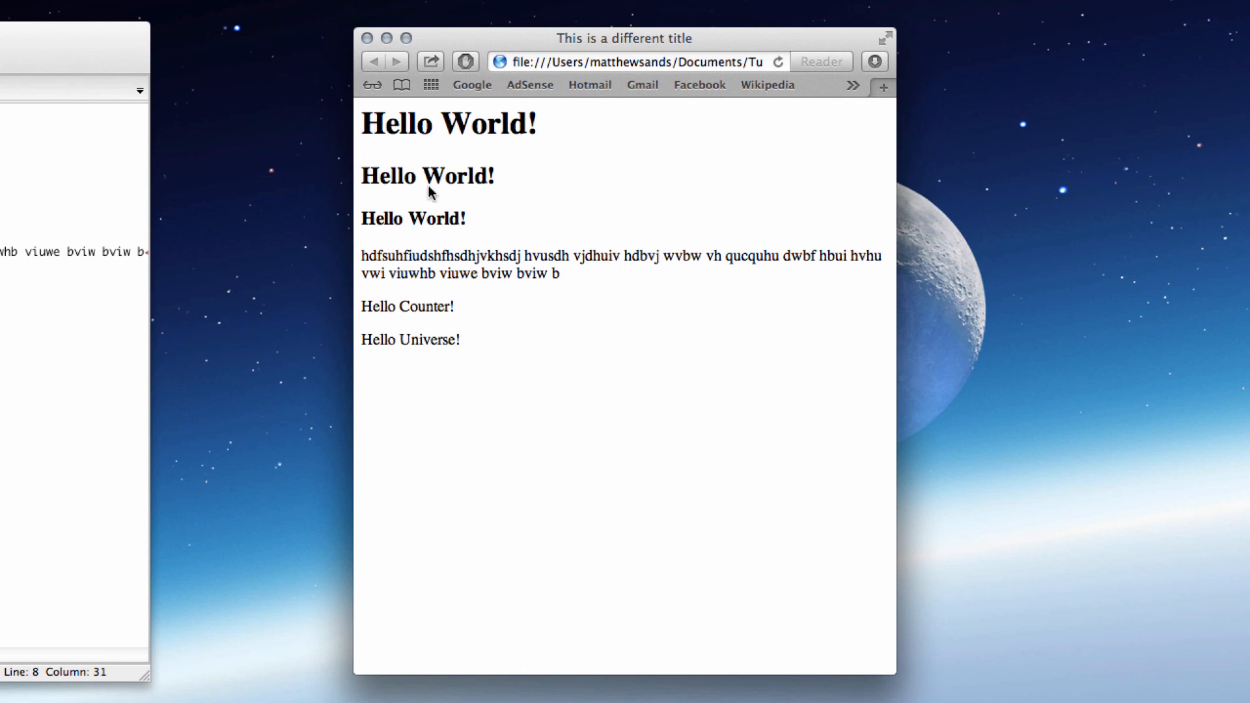
pyautogui.moveTo(436, 238)
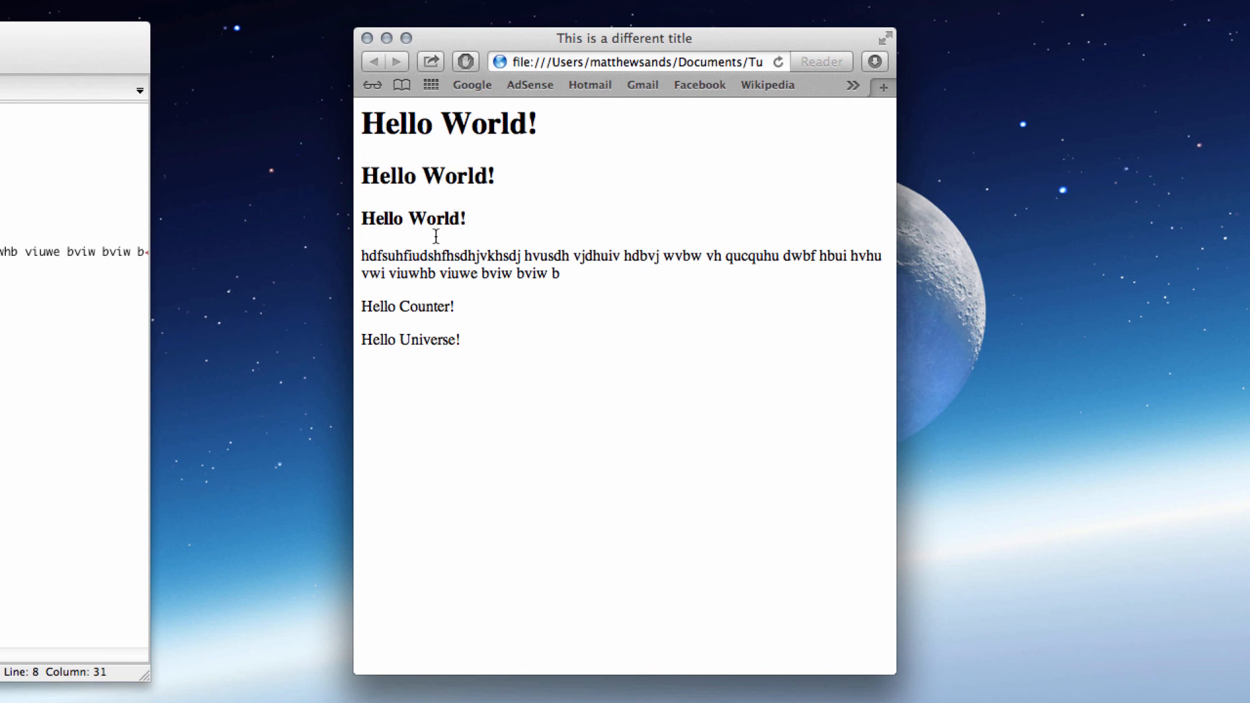
pyautogui.moveTo(466, 250)
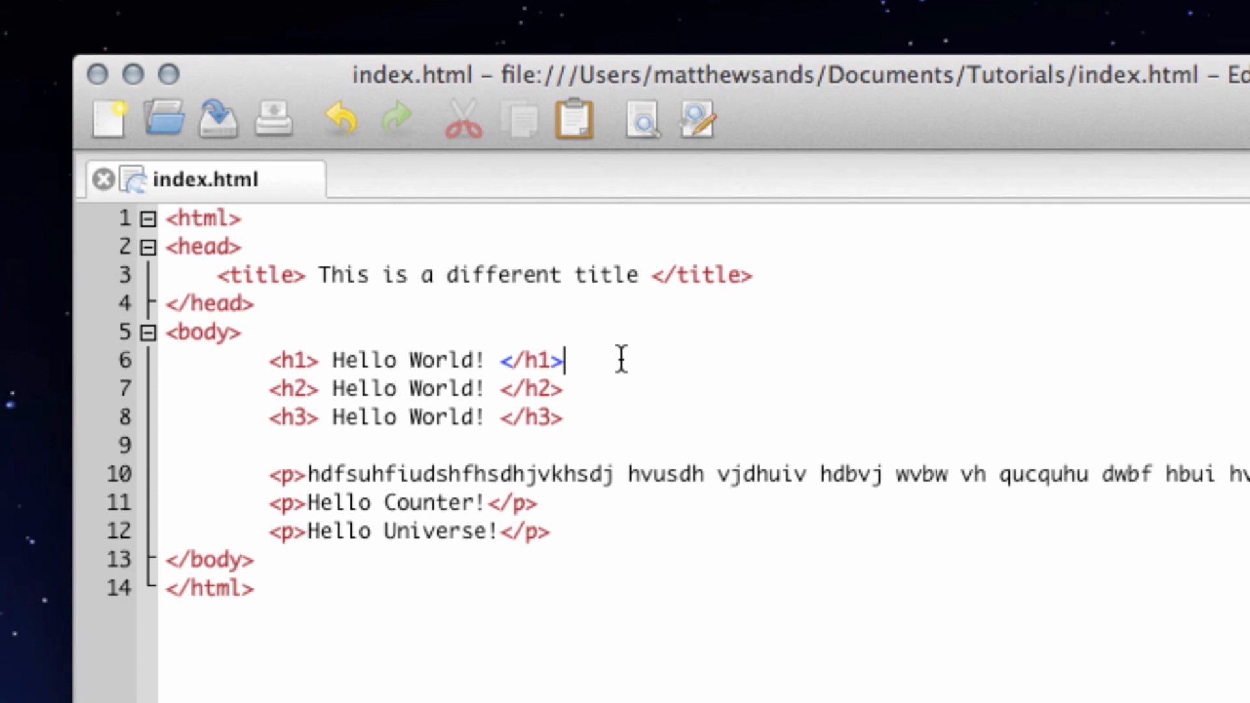
pyautogui.moveTo(679, 386)
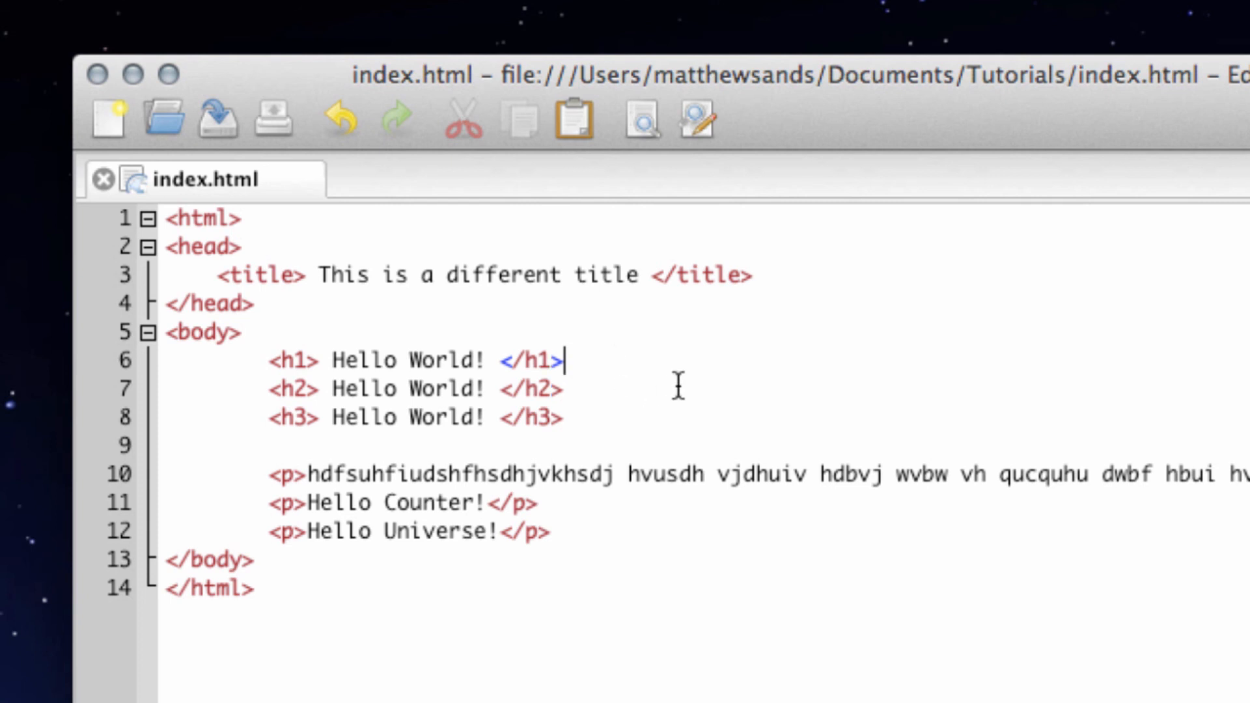
pyautogui.moveTo(653, 389)
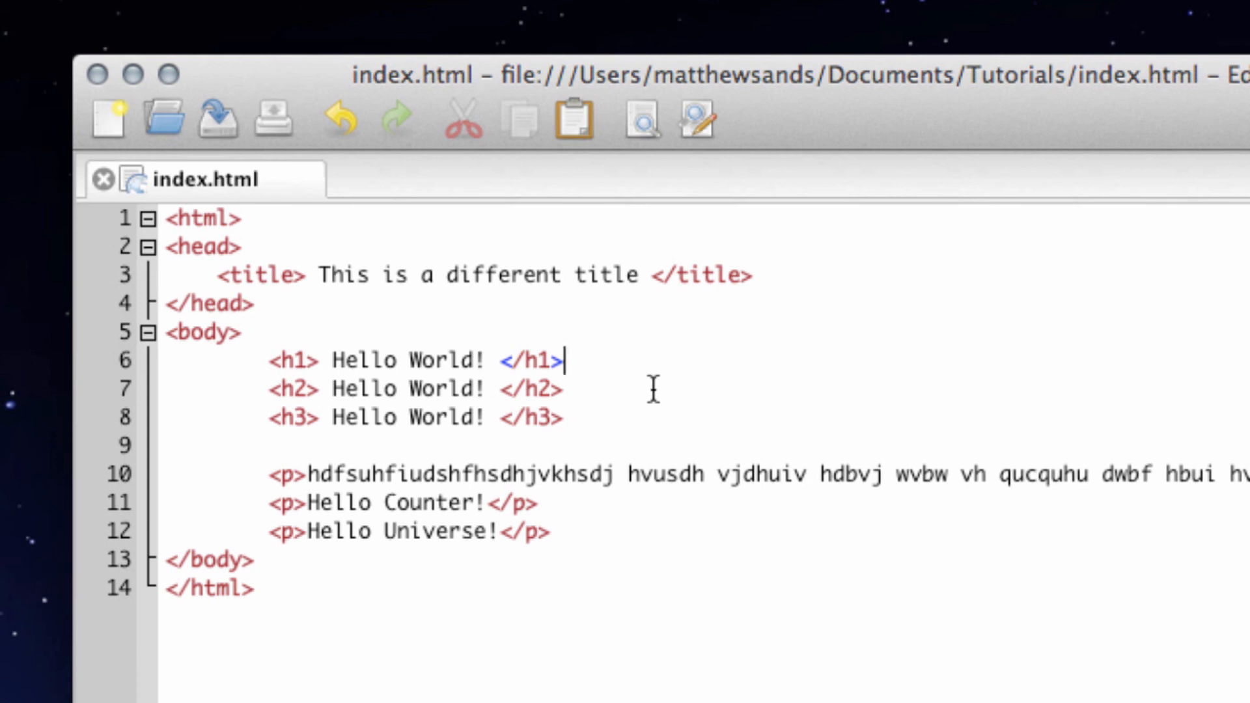
# Return to the Editra window showing the saved index.html source
pyautogui.click(572, 417)
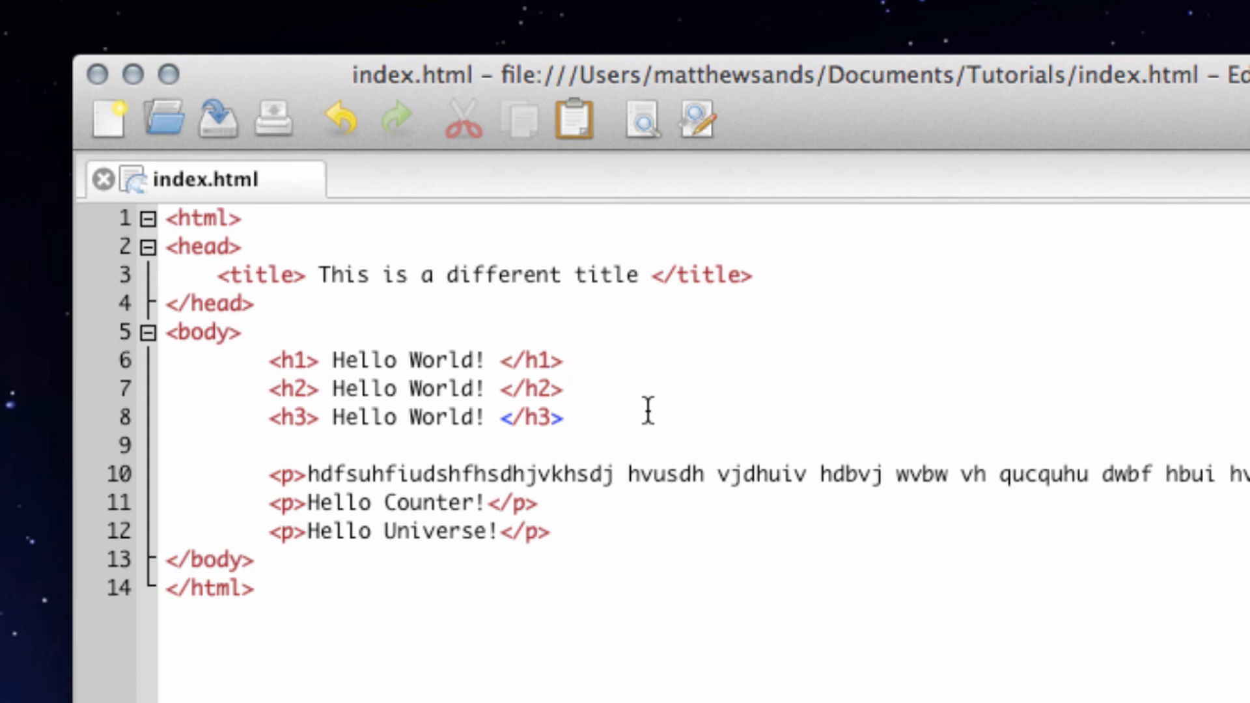